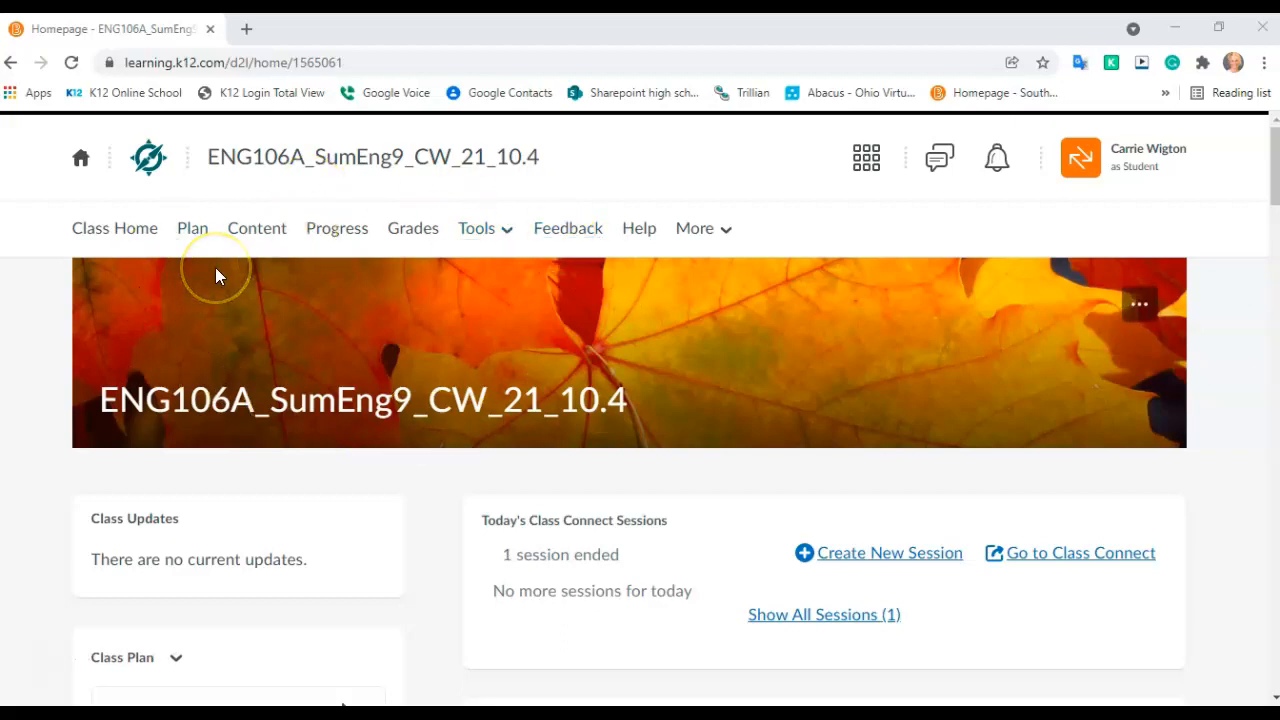
Go through Content to Units 6/7 and Unit 6, then open 6.1 Thesis for Explanatory Project
left_click(257, 228)
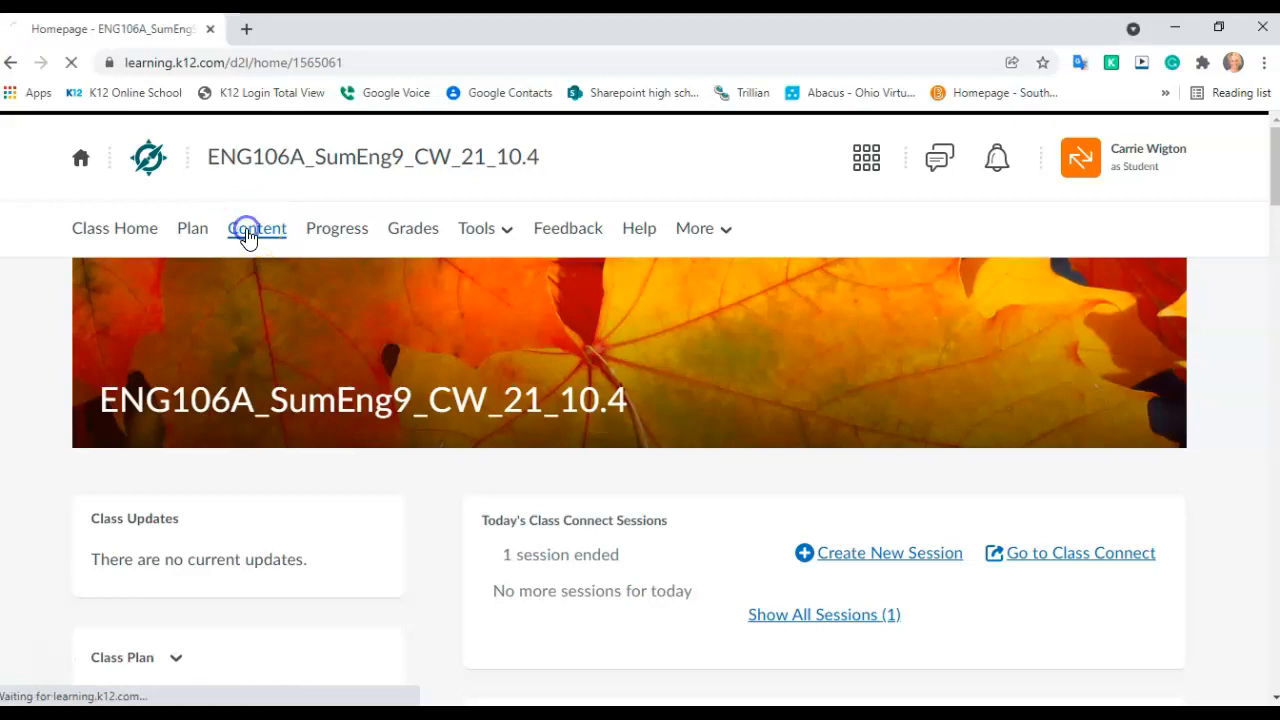
left_click(257, 228)
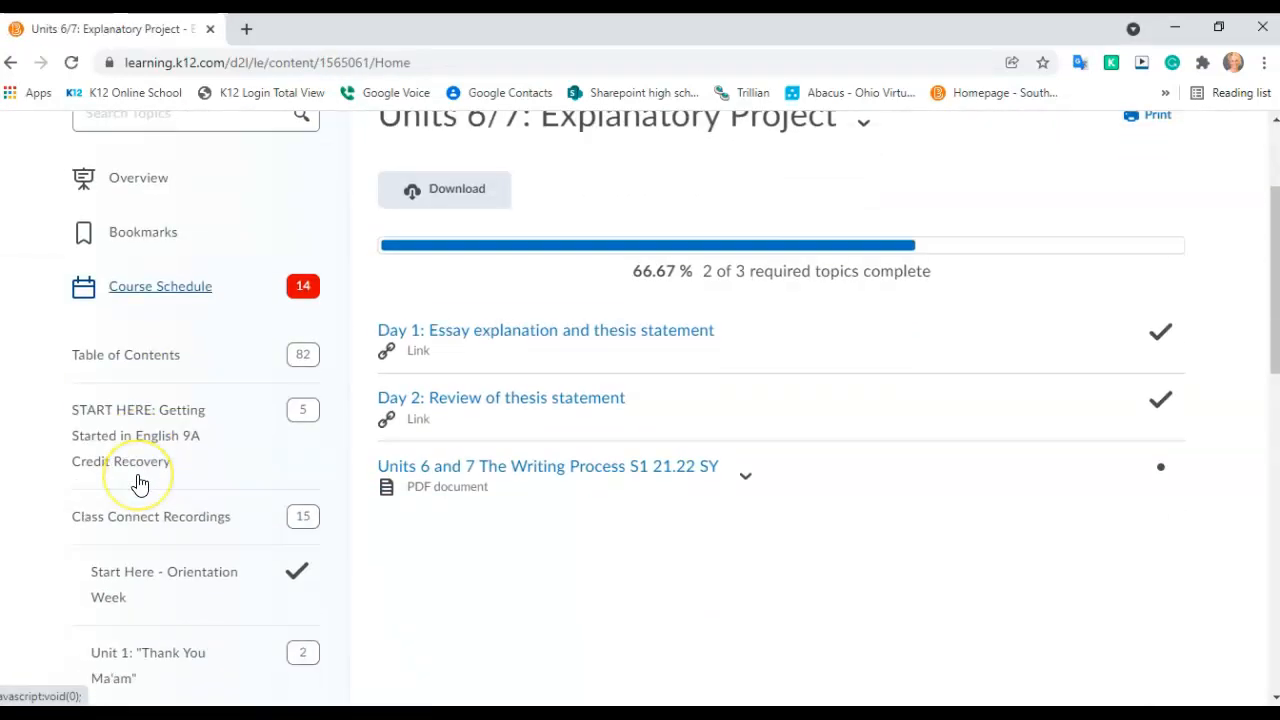
scroll("down", 3)
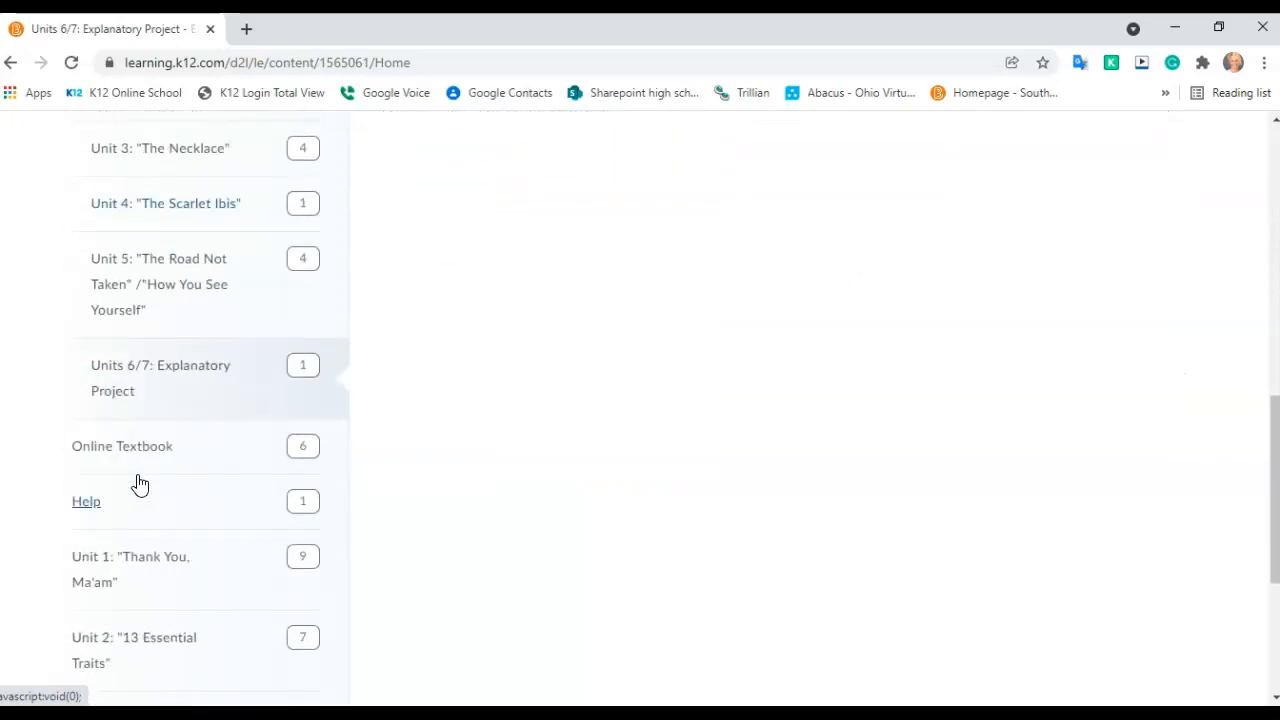
mouse_move(125, 378)
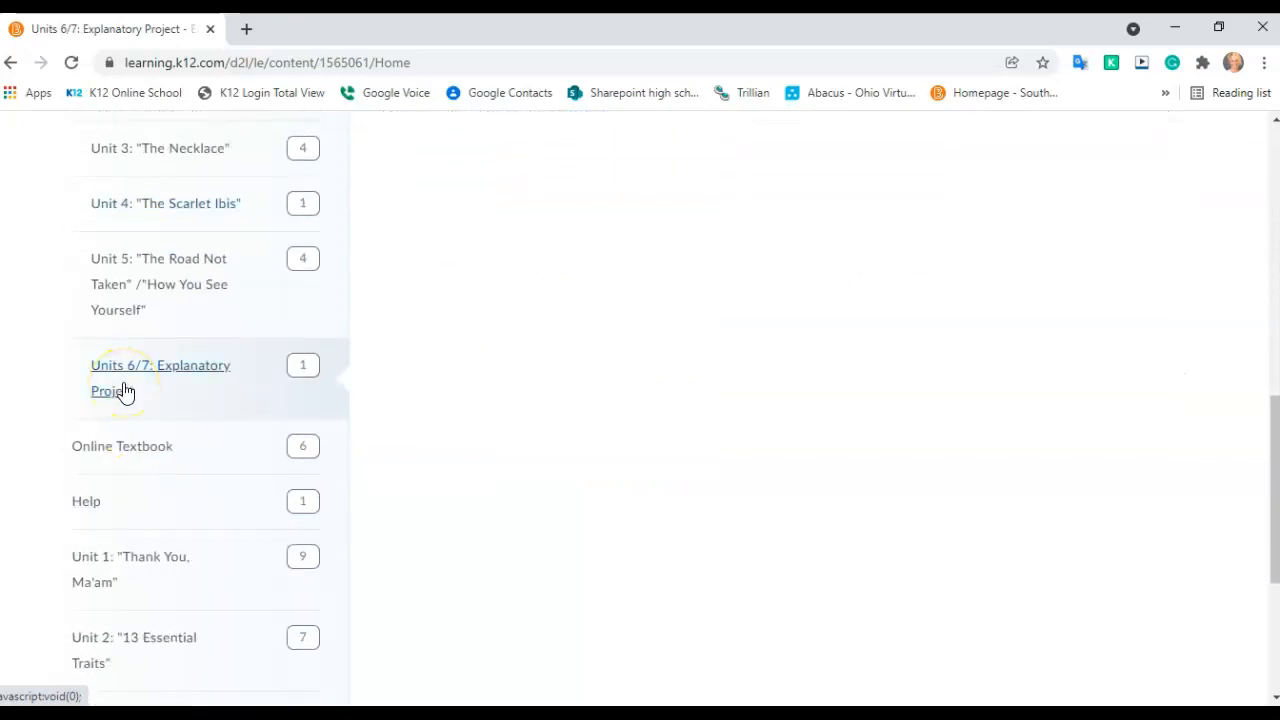
left_click(159, 377)
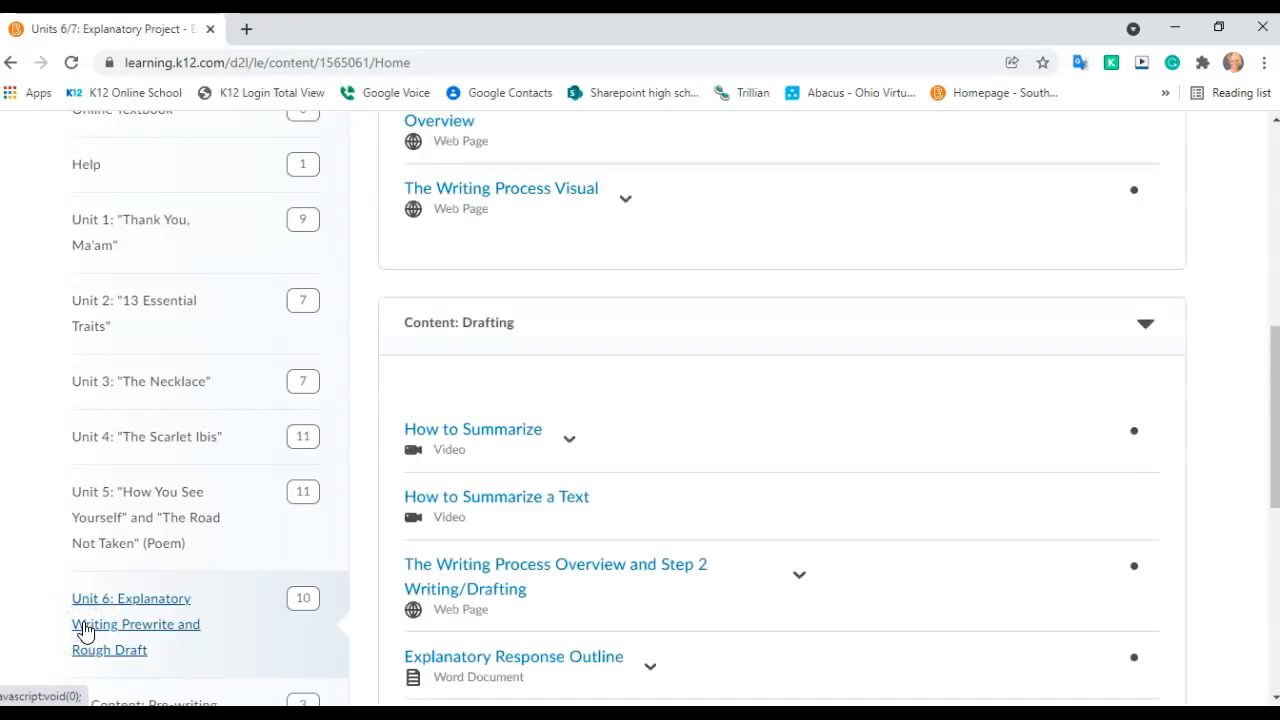
left_click(130, 623)
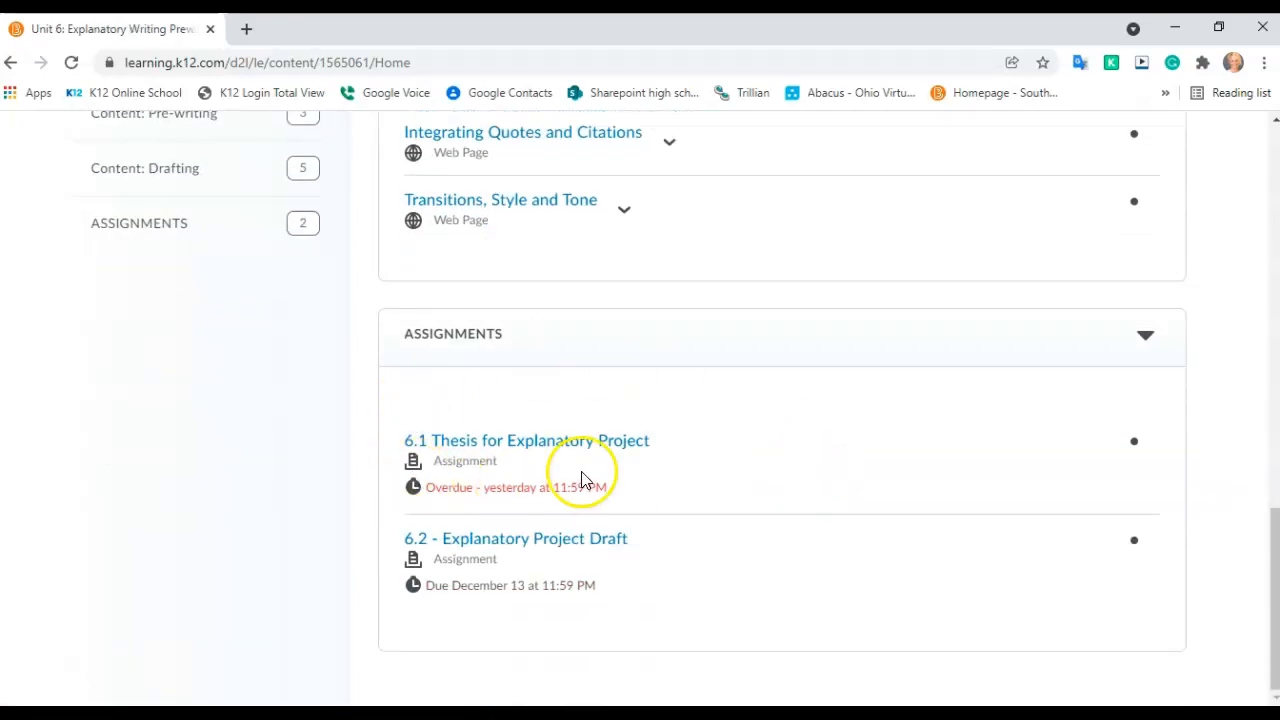
mouse_move(513, 444)
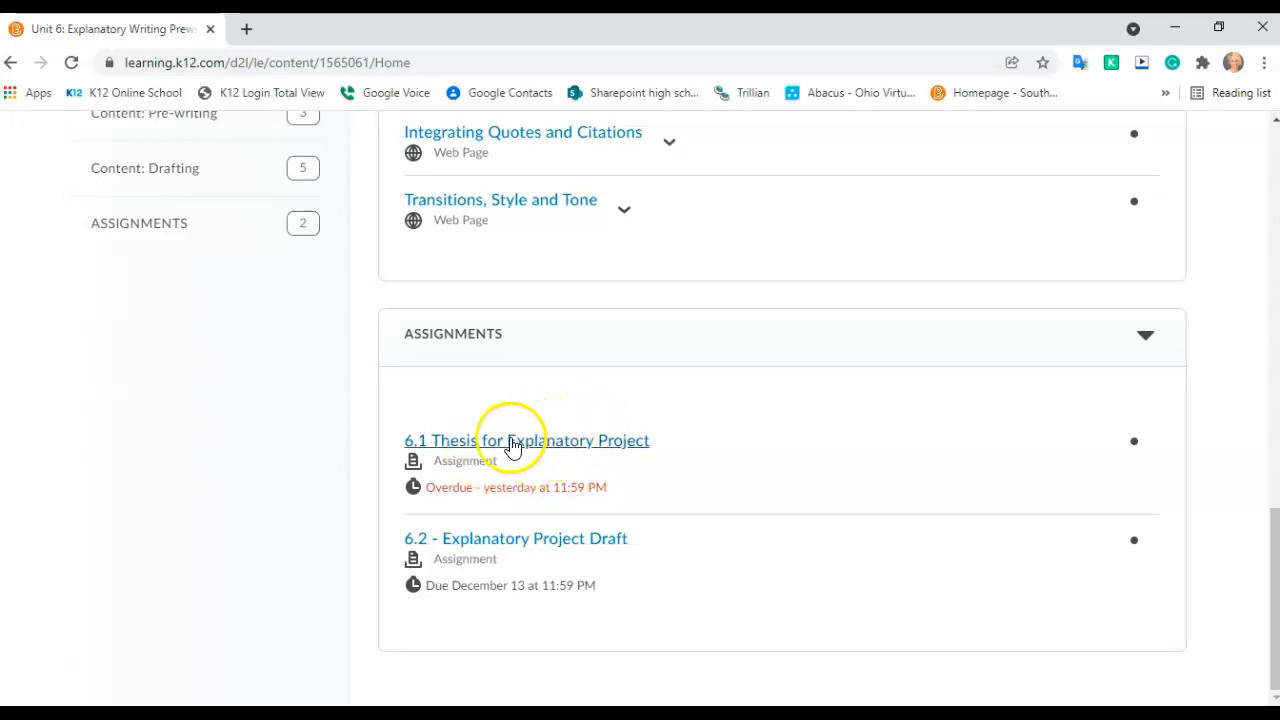
mouse_move(538, 452)
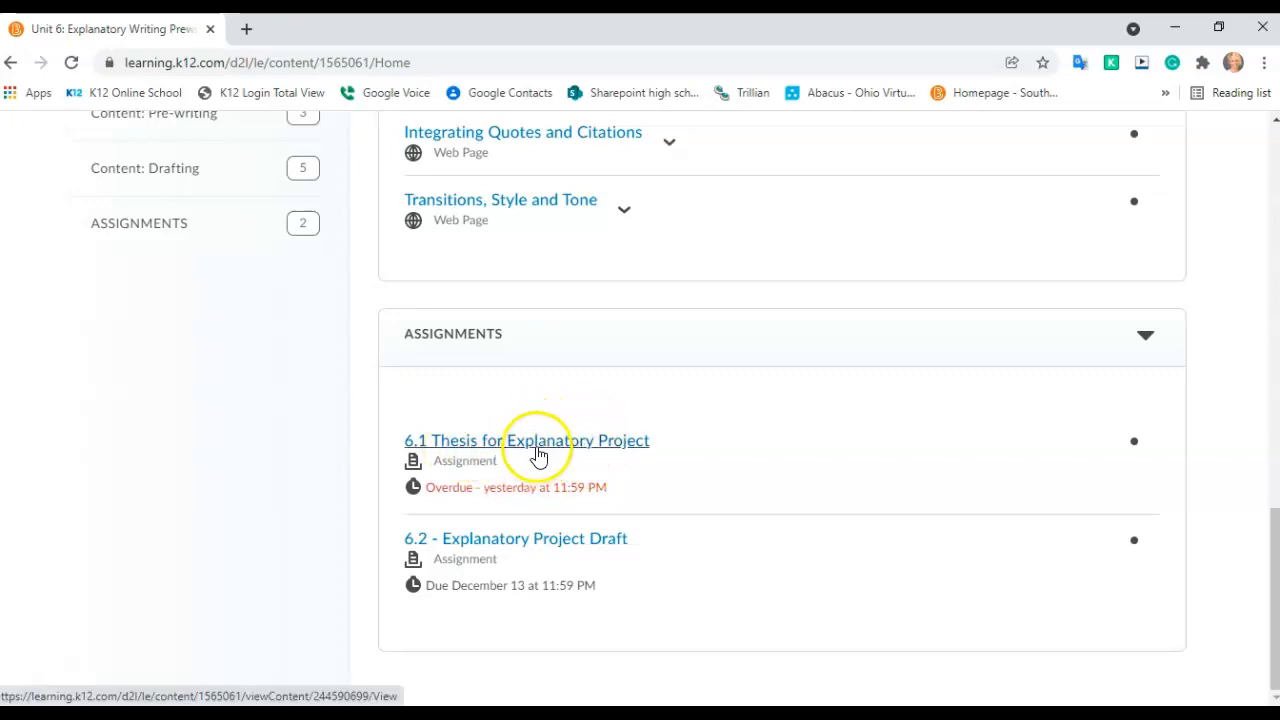
left_click(526, 440)
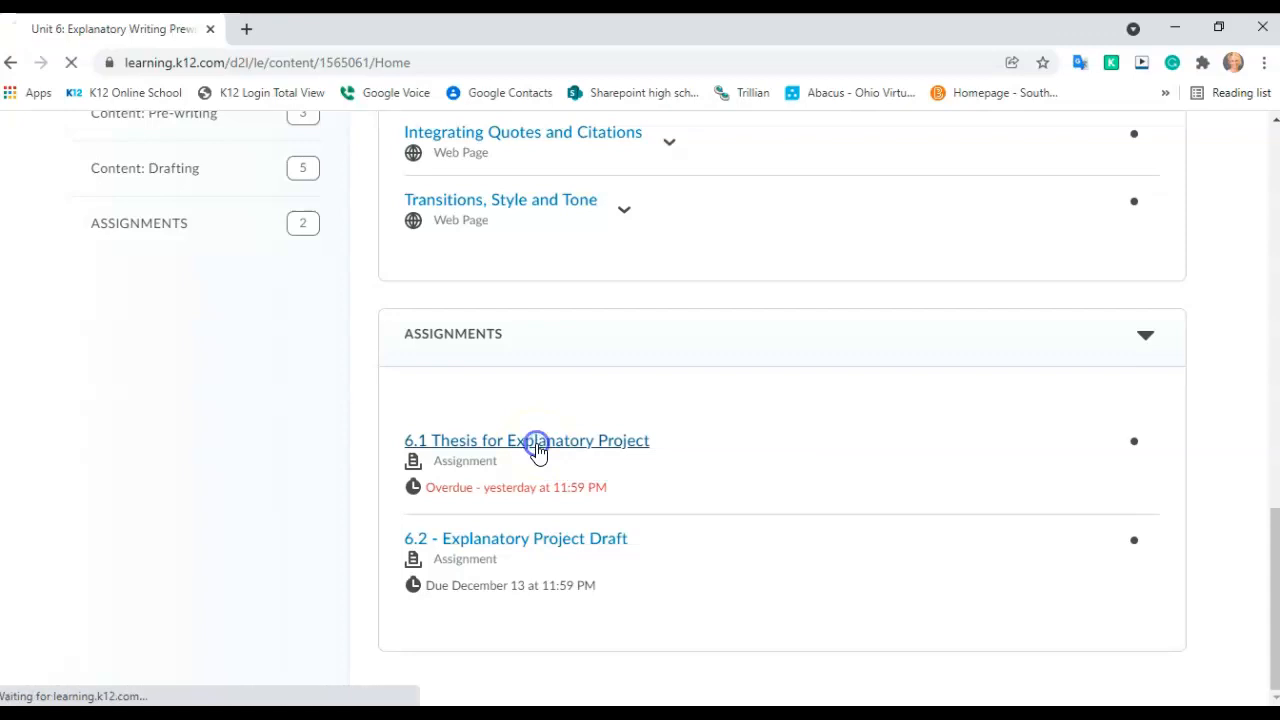
Download the 6.1 Explanatory Essay Directions attachment and go back to the content list
left_click(526, 440)
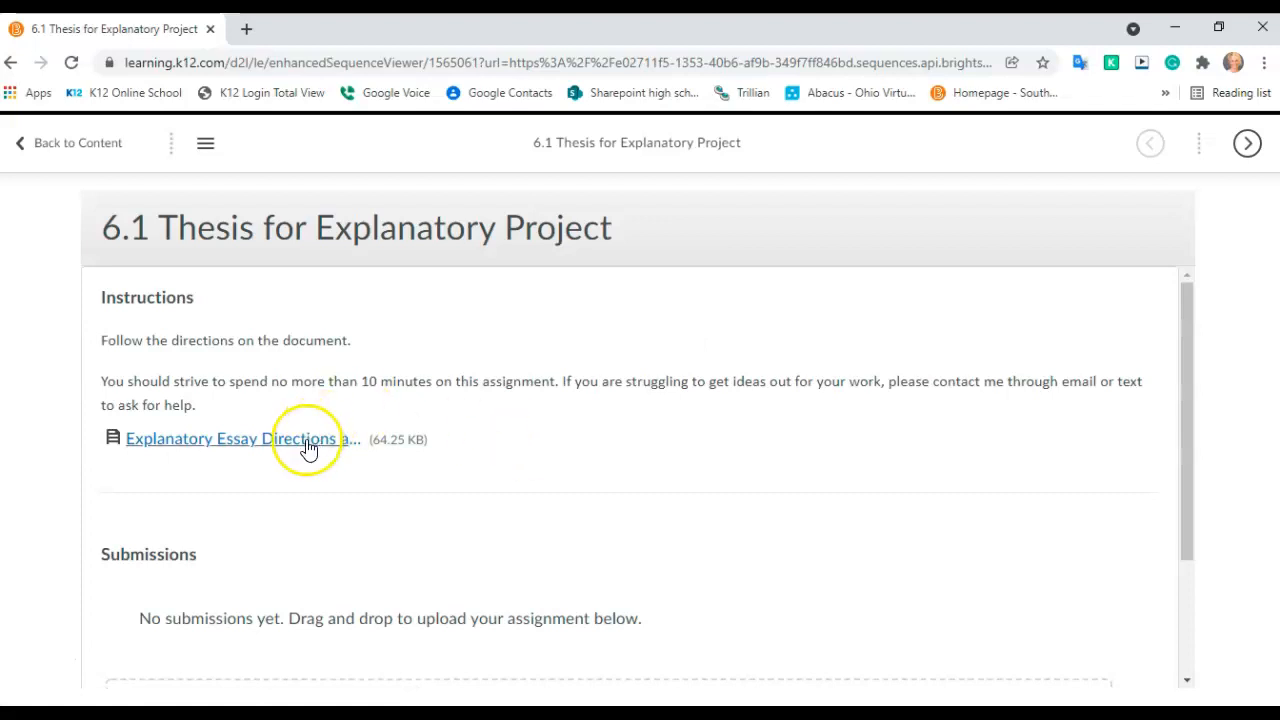
left_click(233, 439)
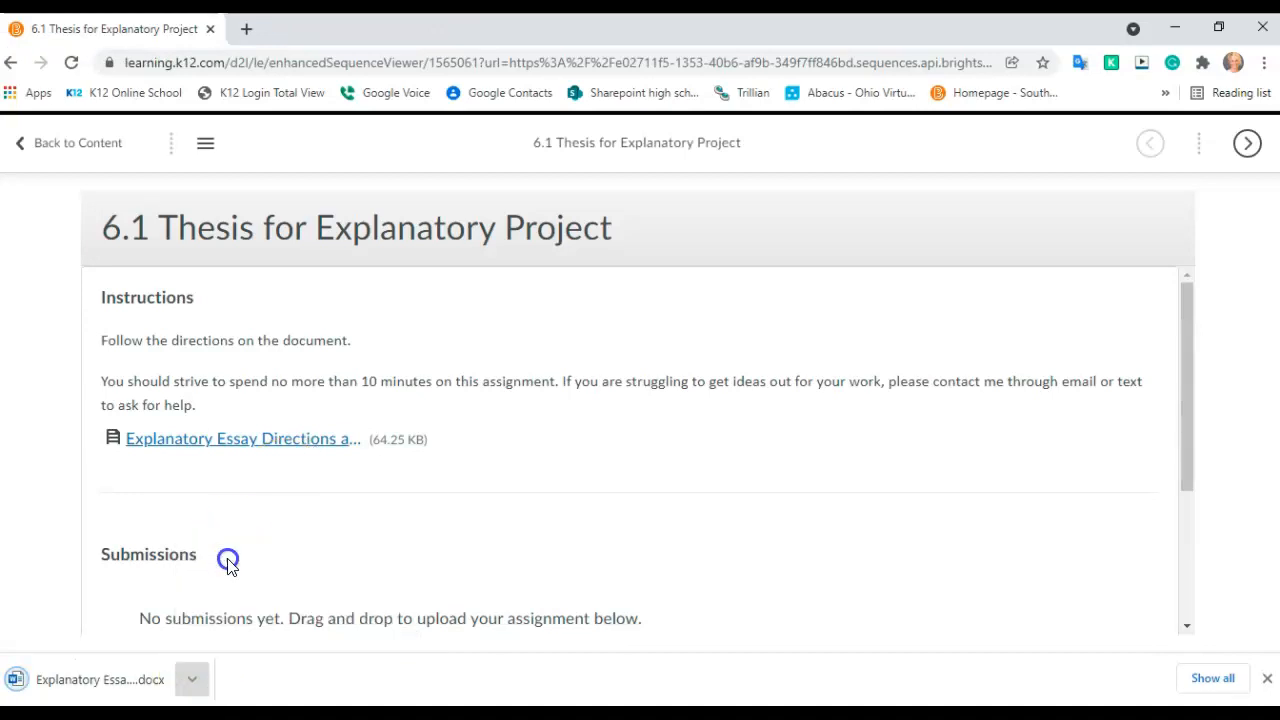
left_click(100, 679)
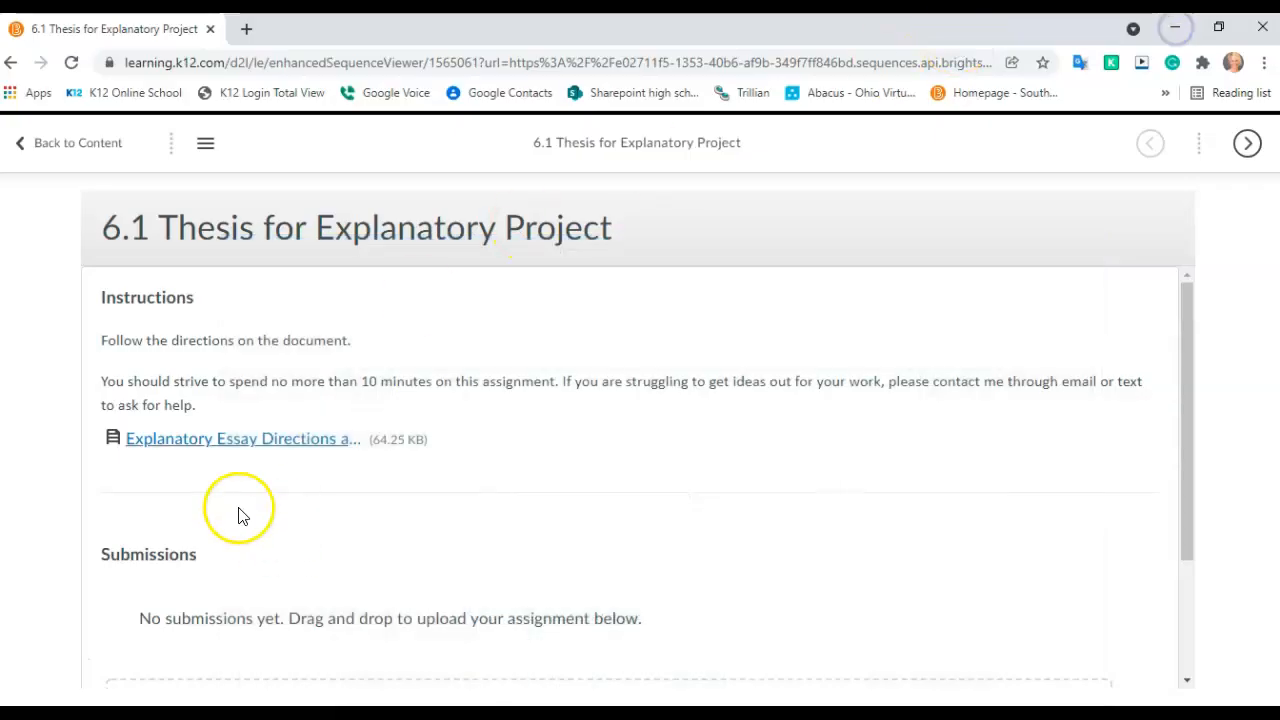
left_click(77, 142)
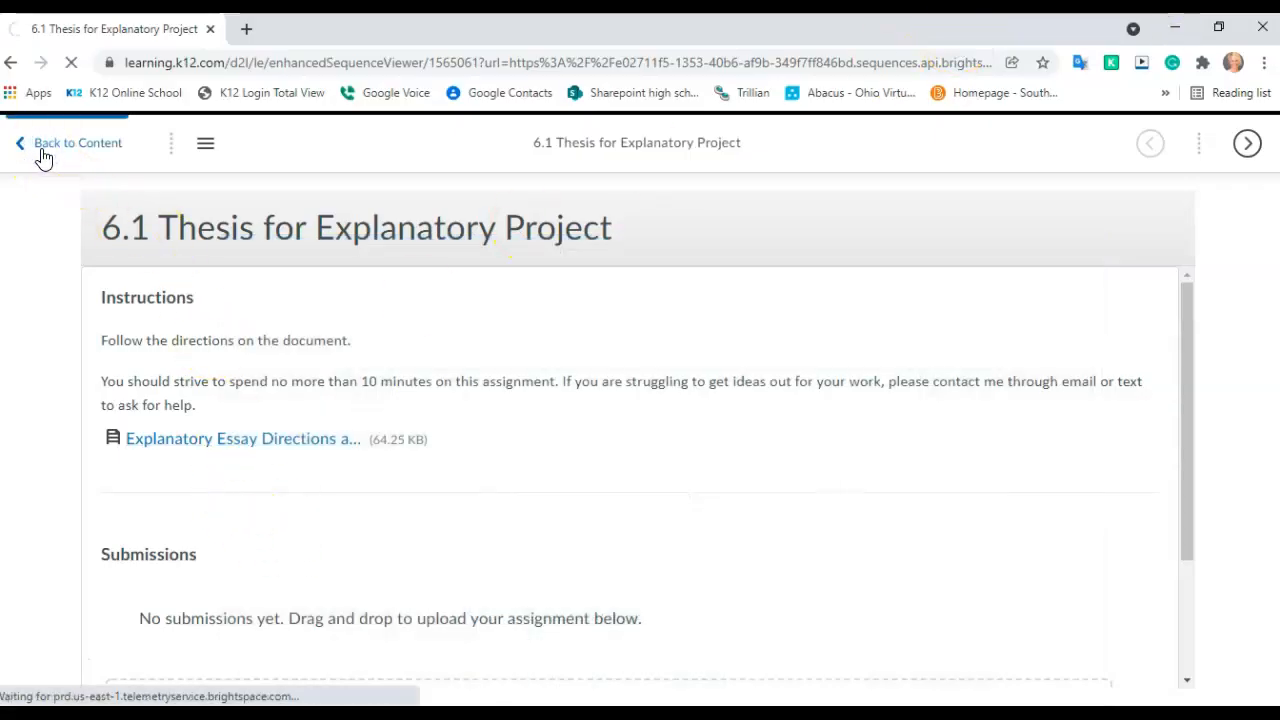
Open 6.2 Explanatory Project Draft, then download and open the Standard Essay Document template
left_click(68, 142)
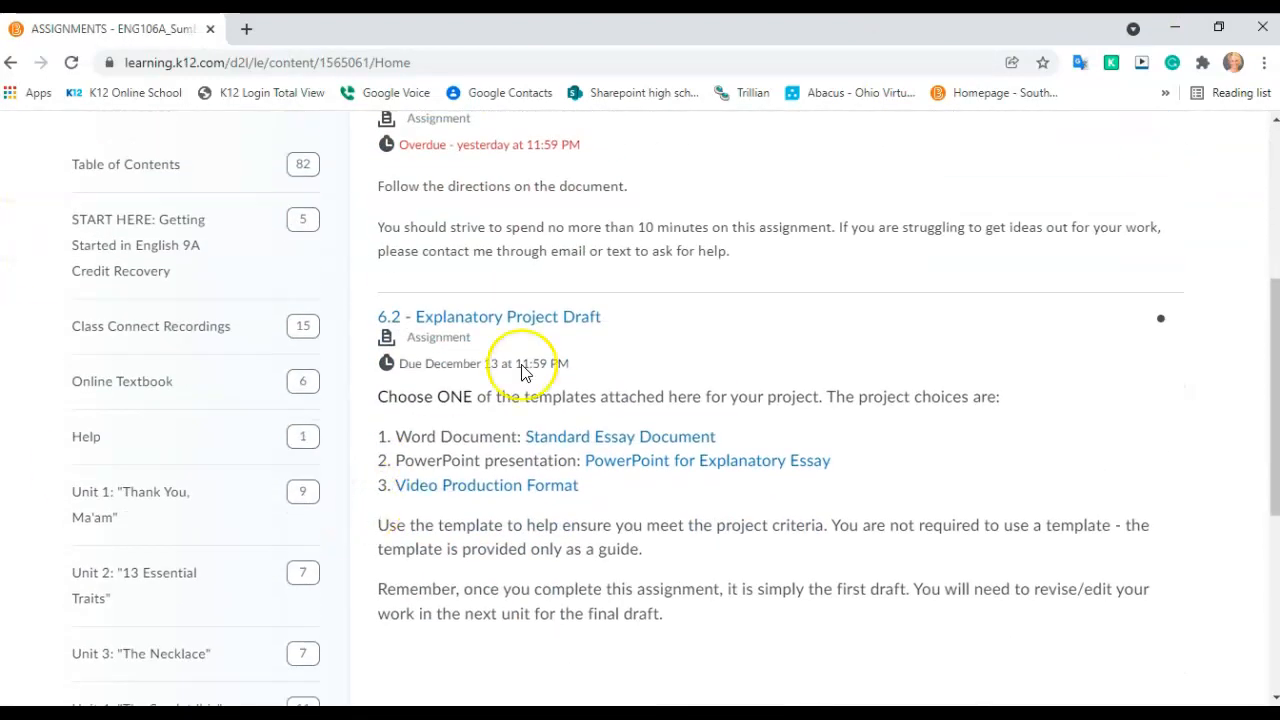
left_click(488, 316)
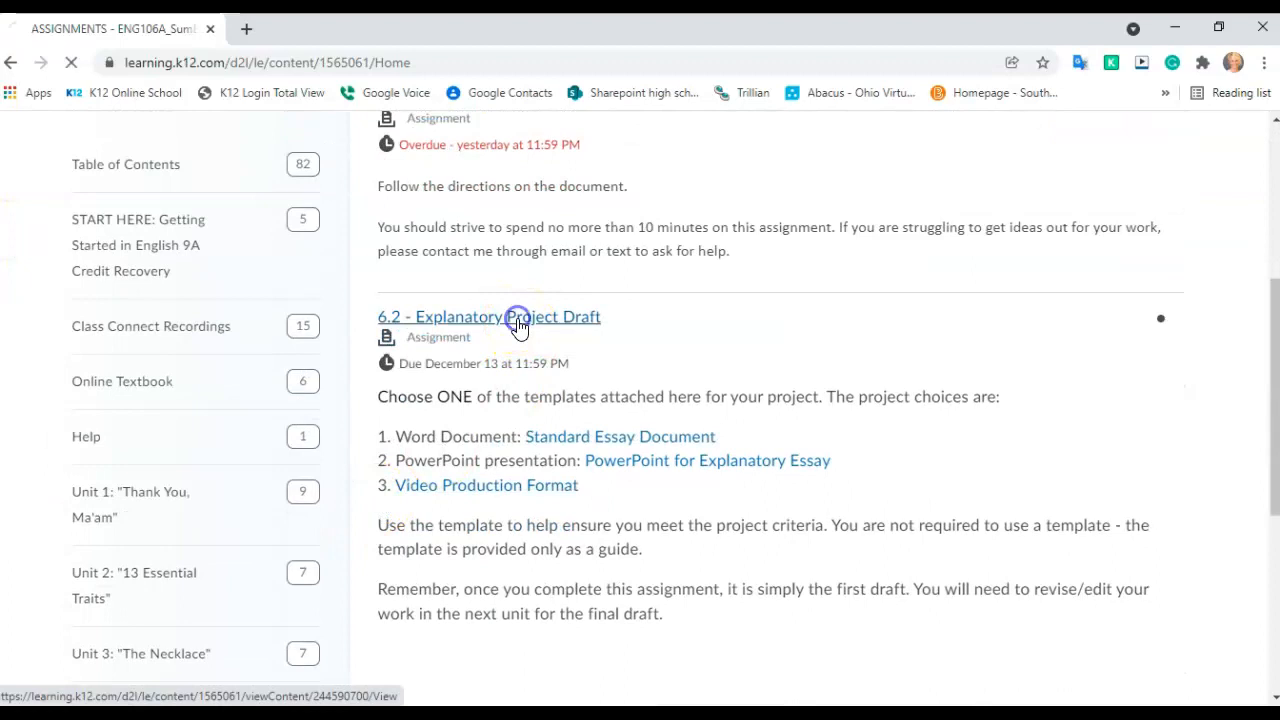
left_click(488, 316)
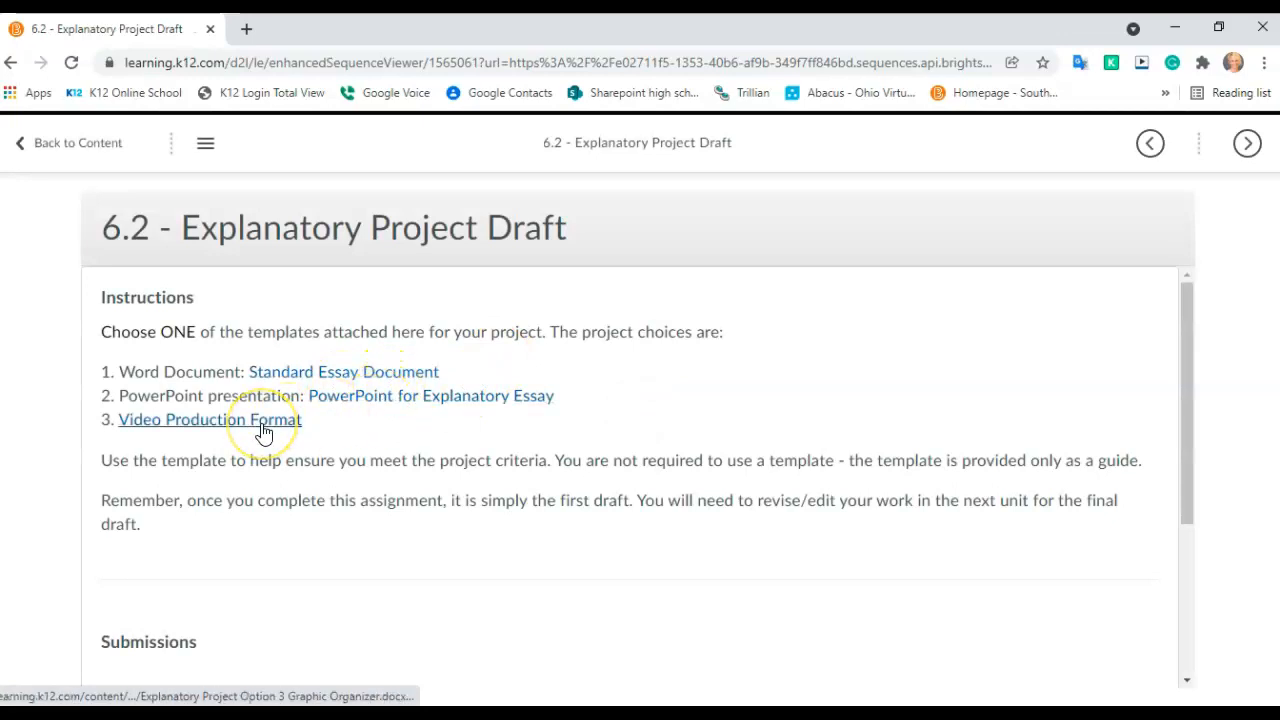
mouse_move(343, 371)
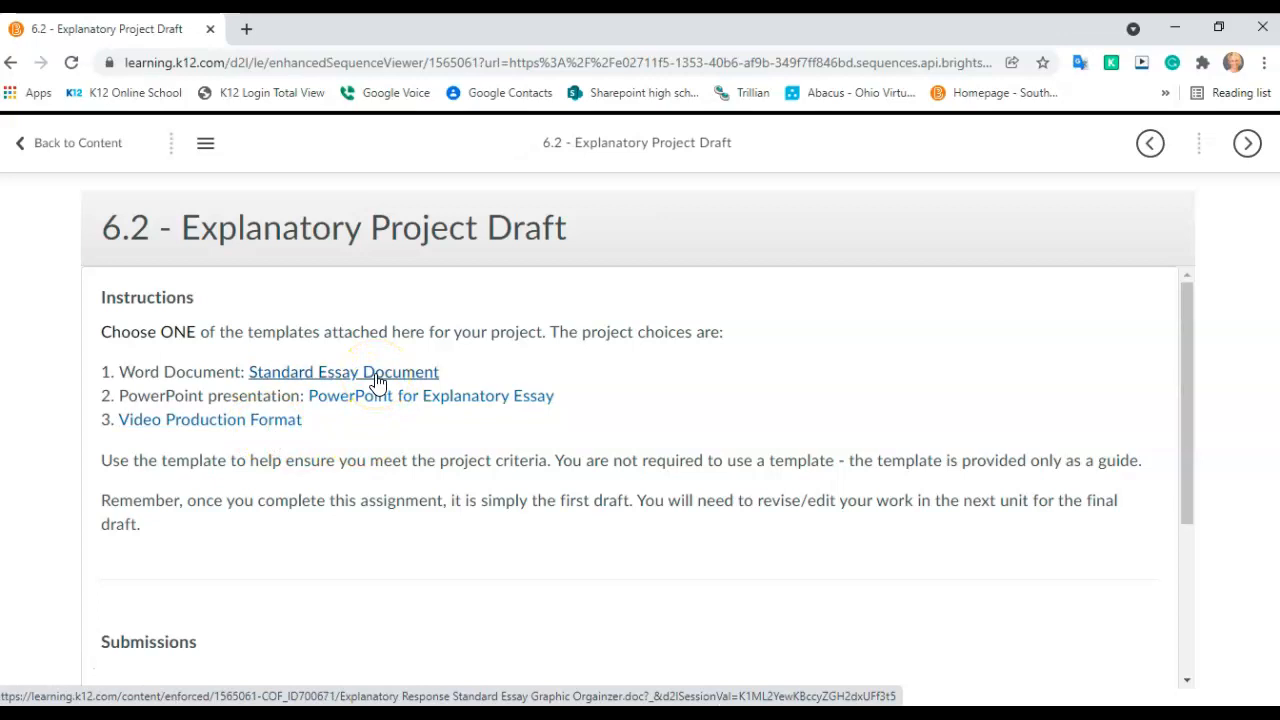
left_click(343, 371)
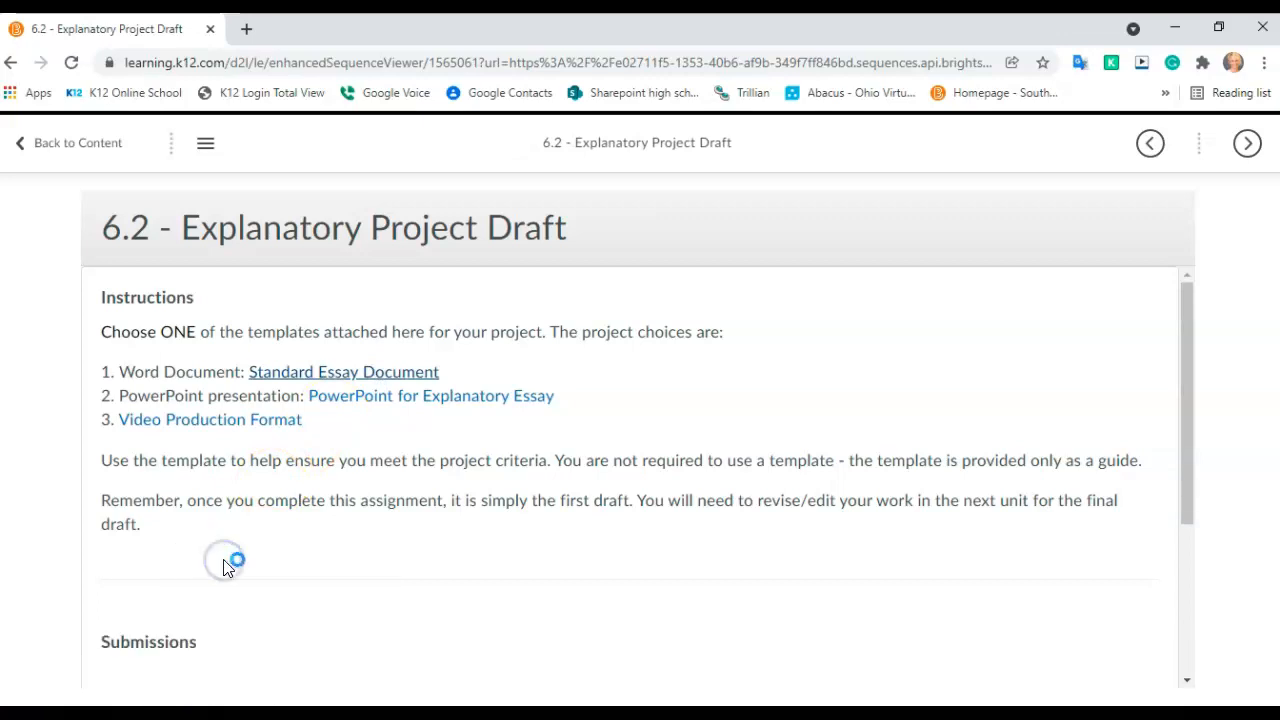
left_click(343, 371)
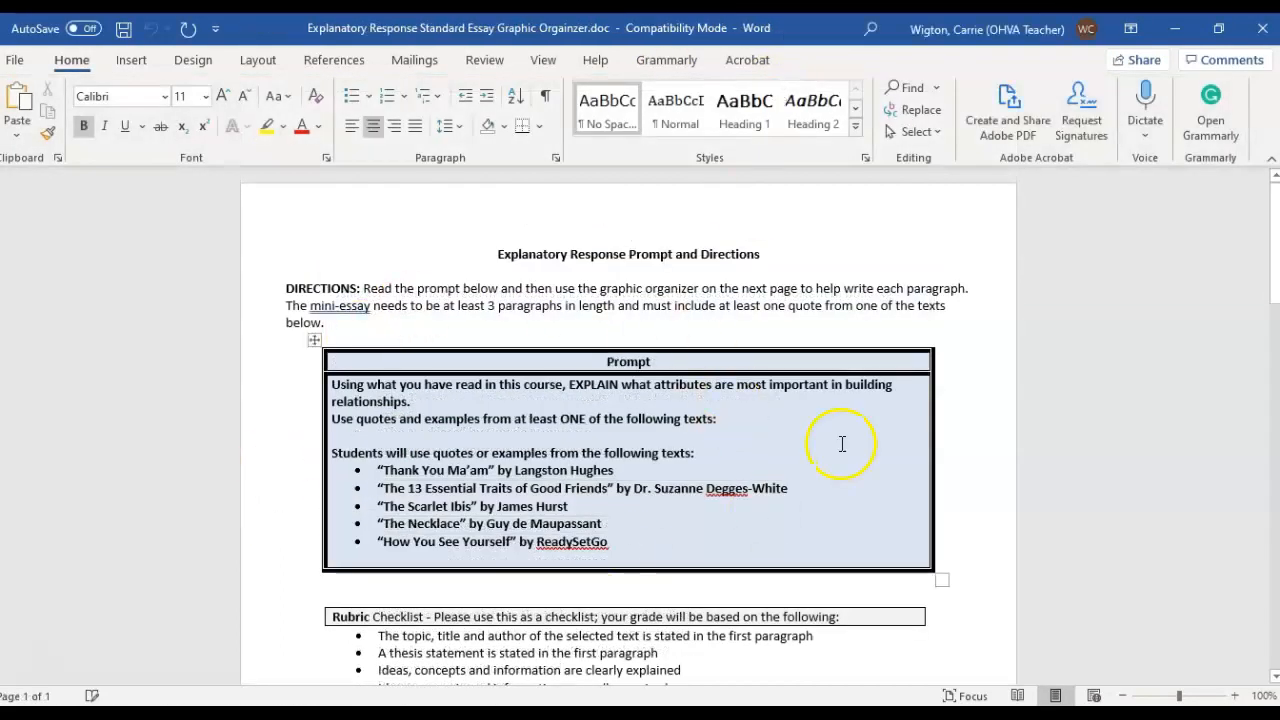
Scroll the essay graphic organizer down to the Introductory Information row
scroll("down", 3)
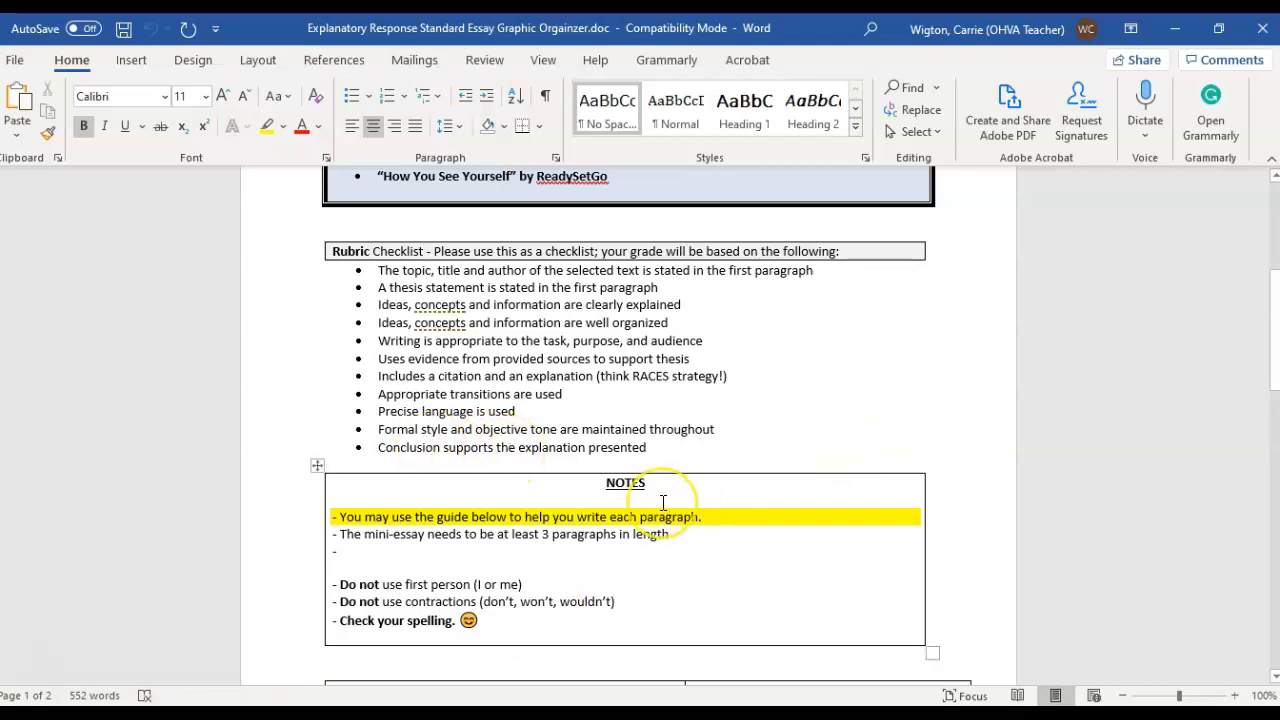
scroll("down", 3)
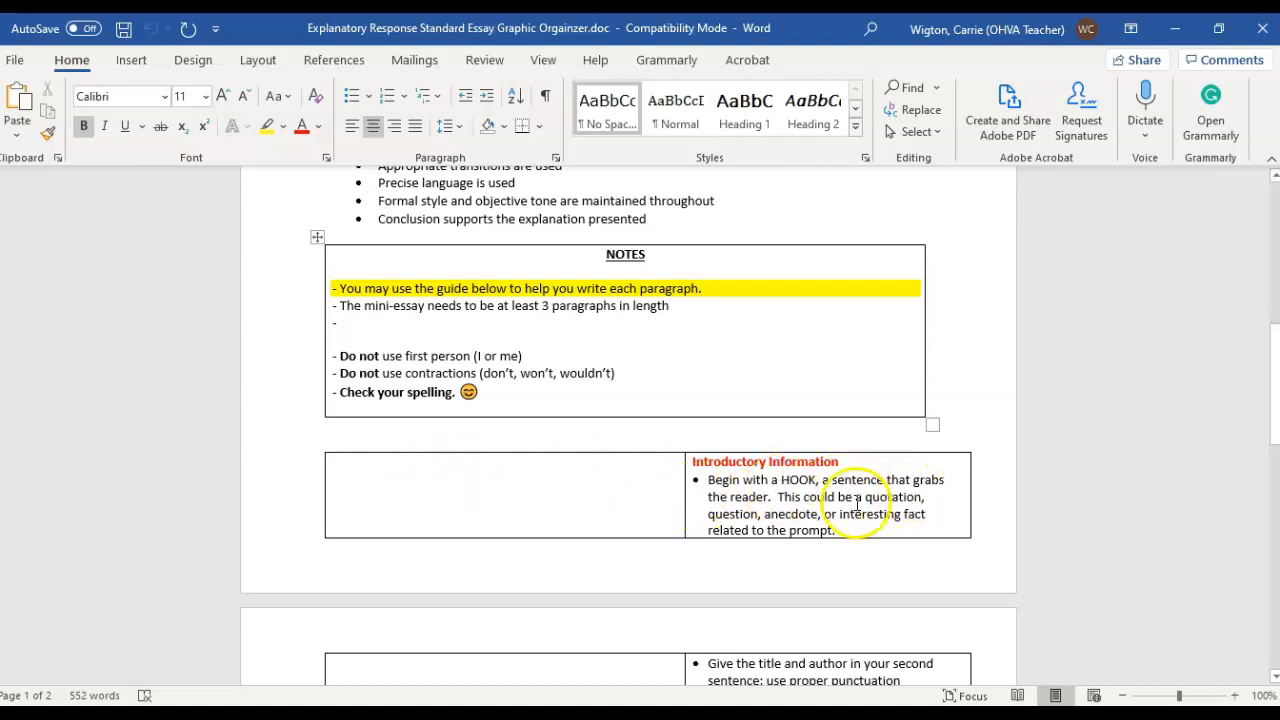
scroll("down", 3)
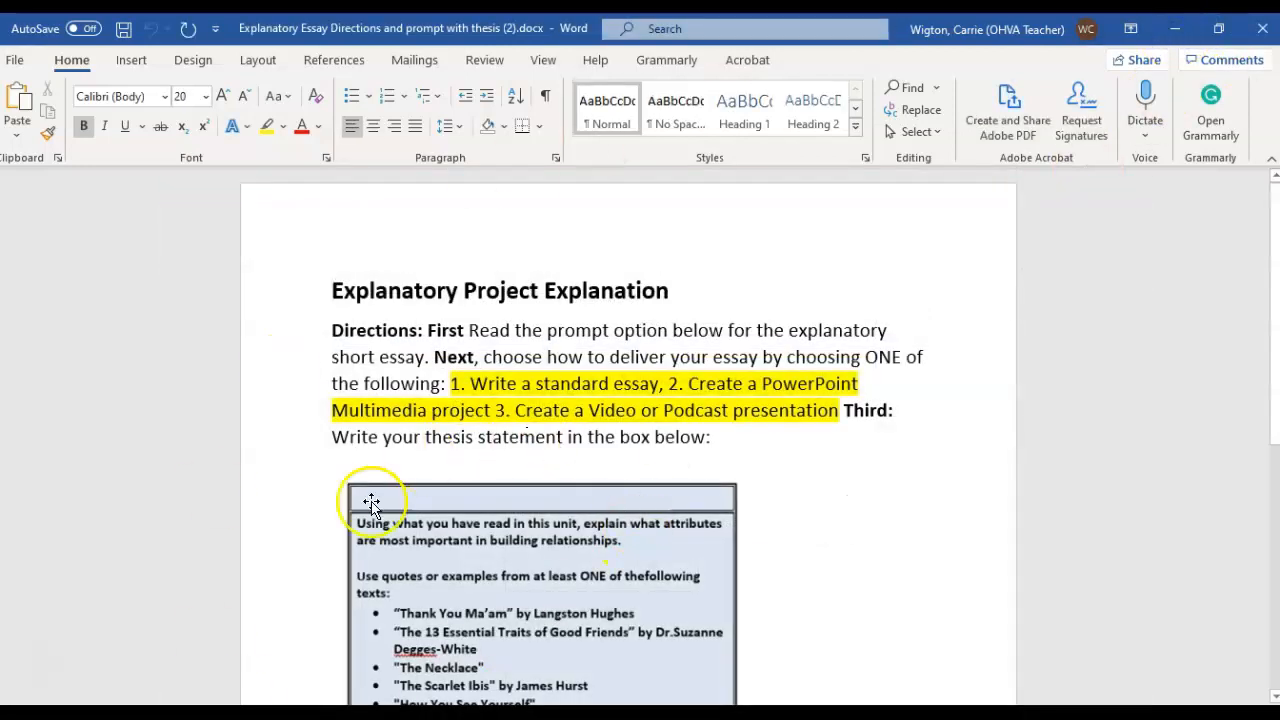
scroll("down", 3)
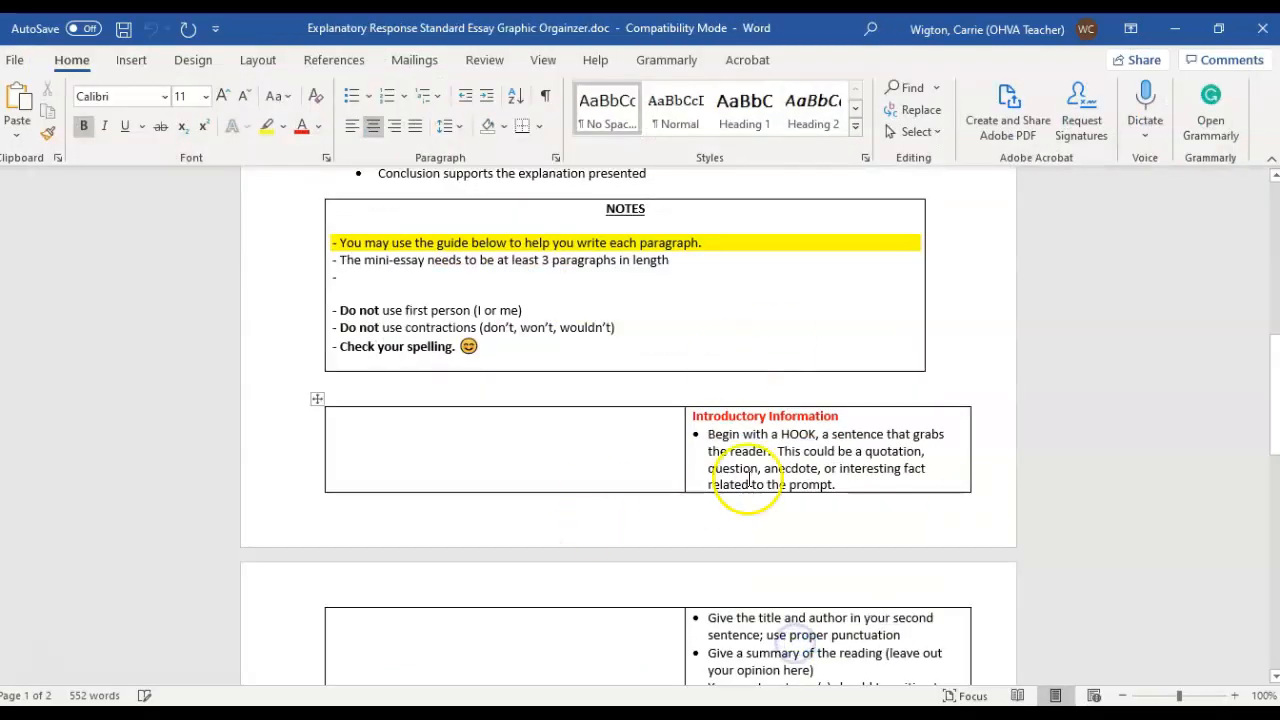
mouse_move(441, 433)
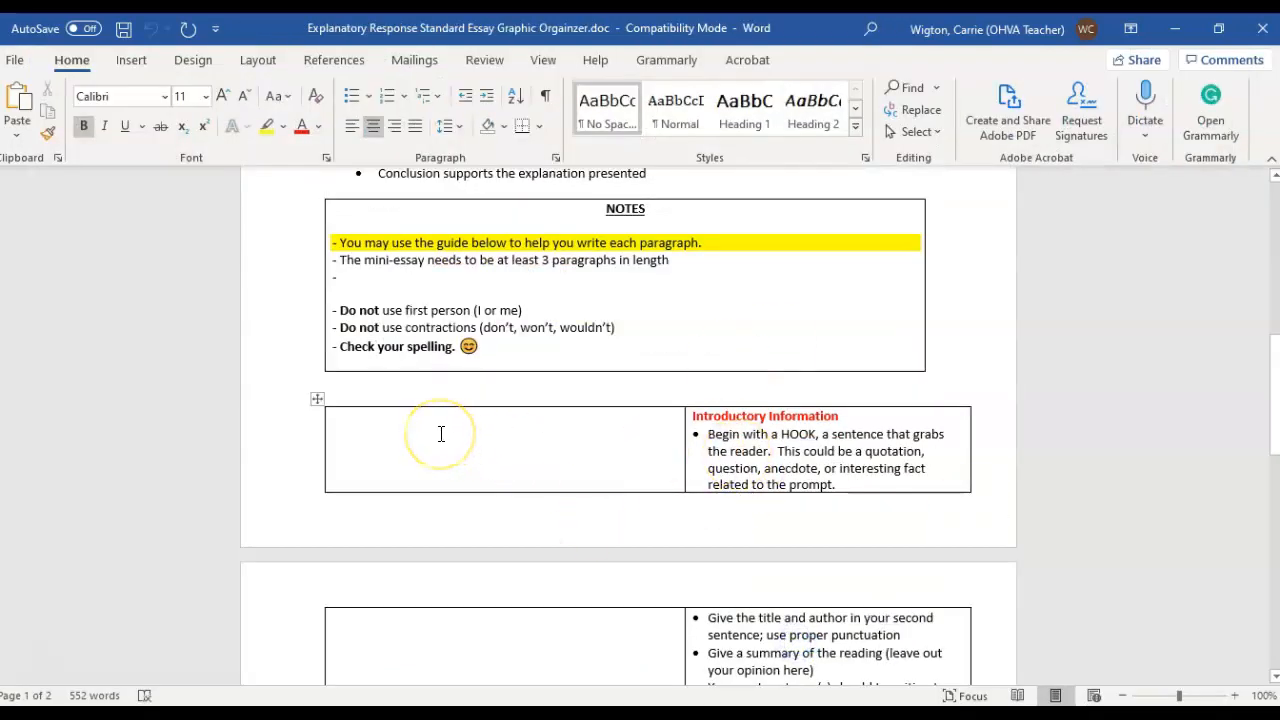
scroll("down", 3)
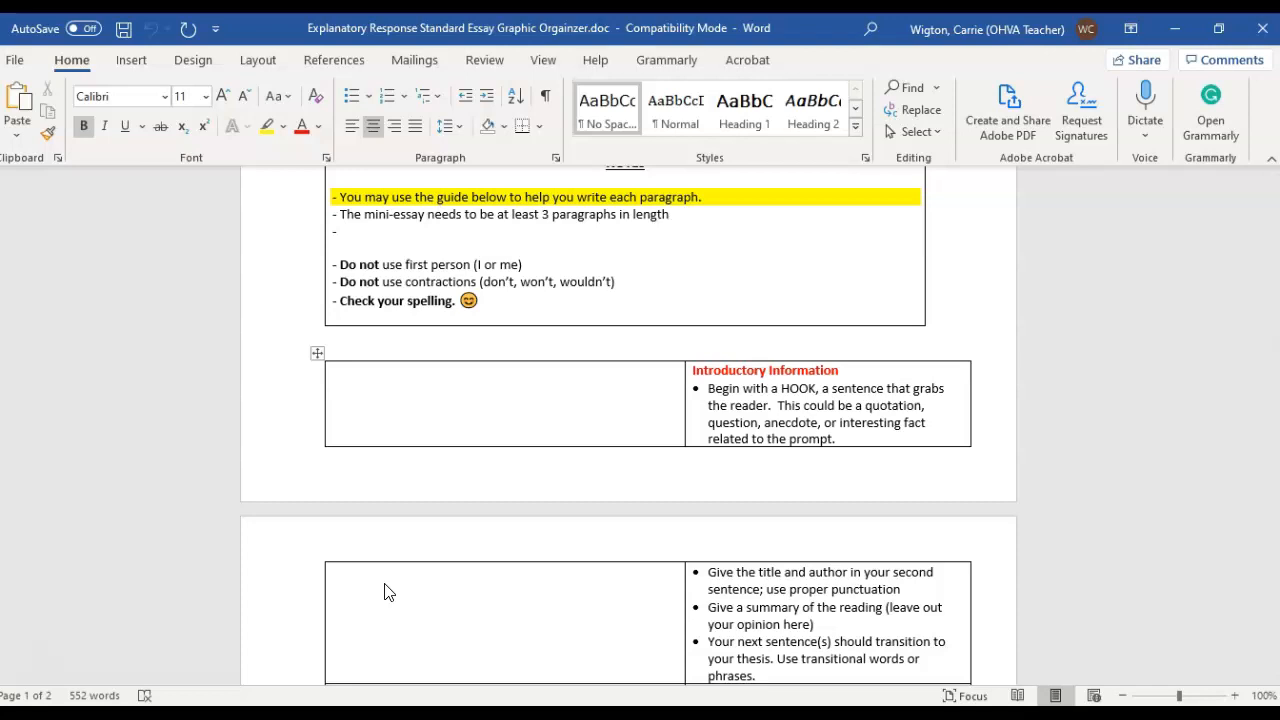
scroll("down", 3)
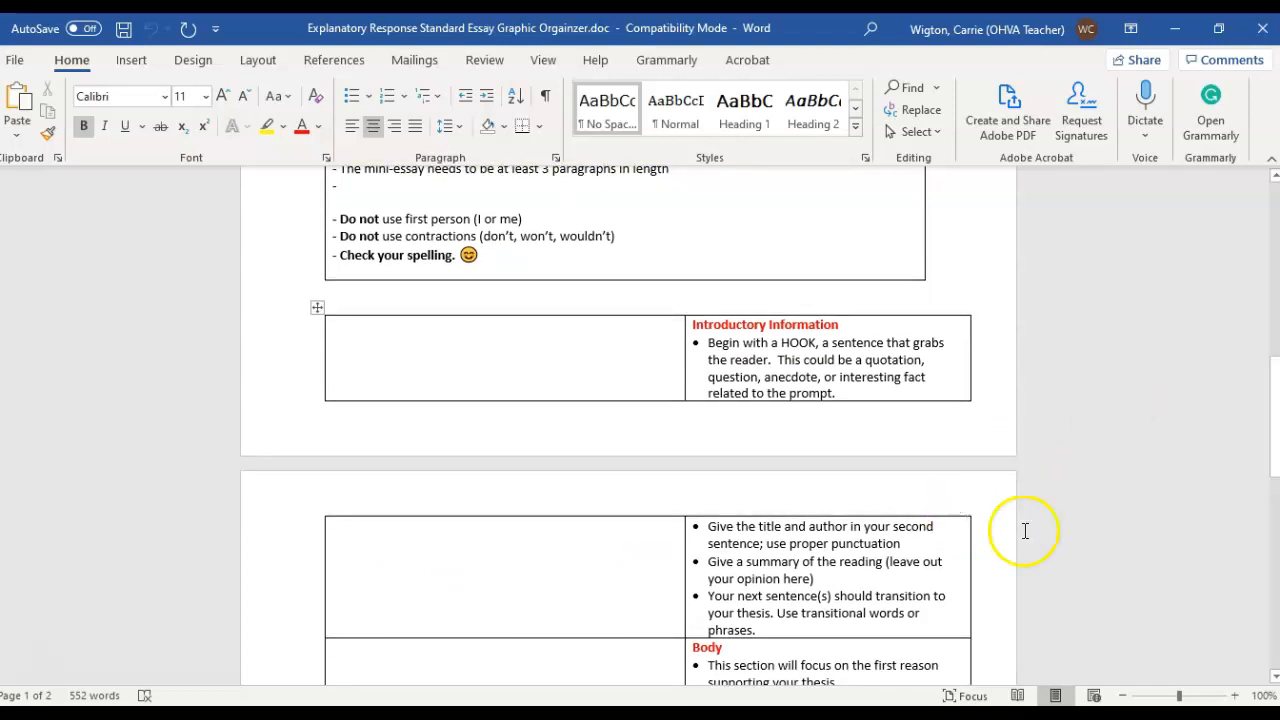
mouse_move(531, 597)
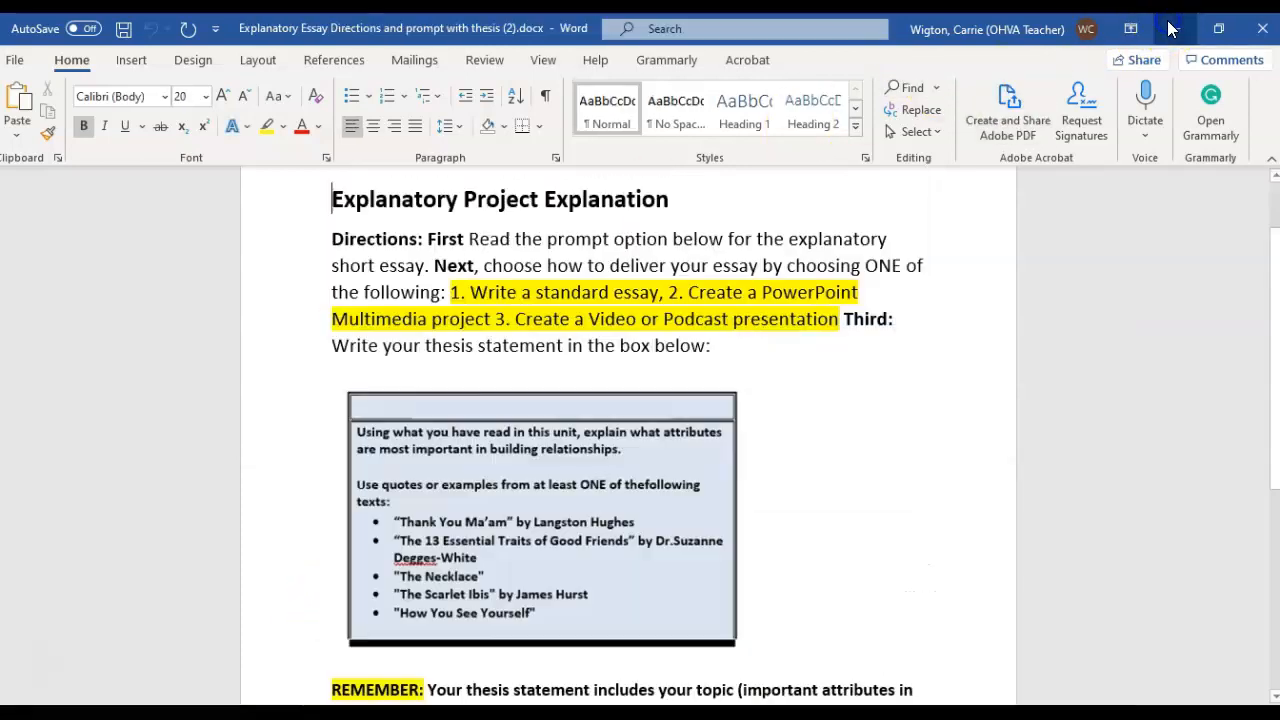
Scroll the organizer and place the cursor in the blank Introductory Information cell
scroll("down", 3)
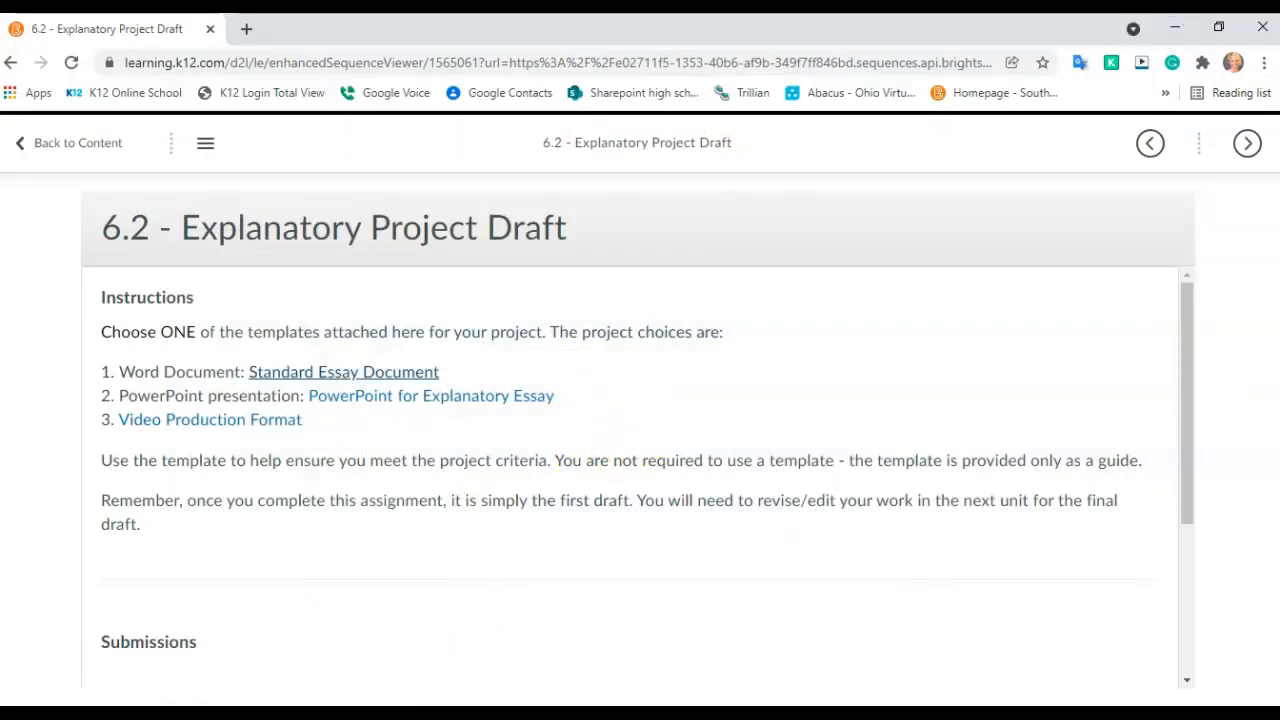
left_click(343, 371)
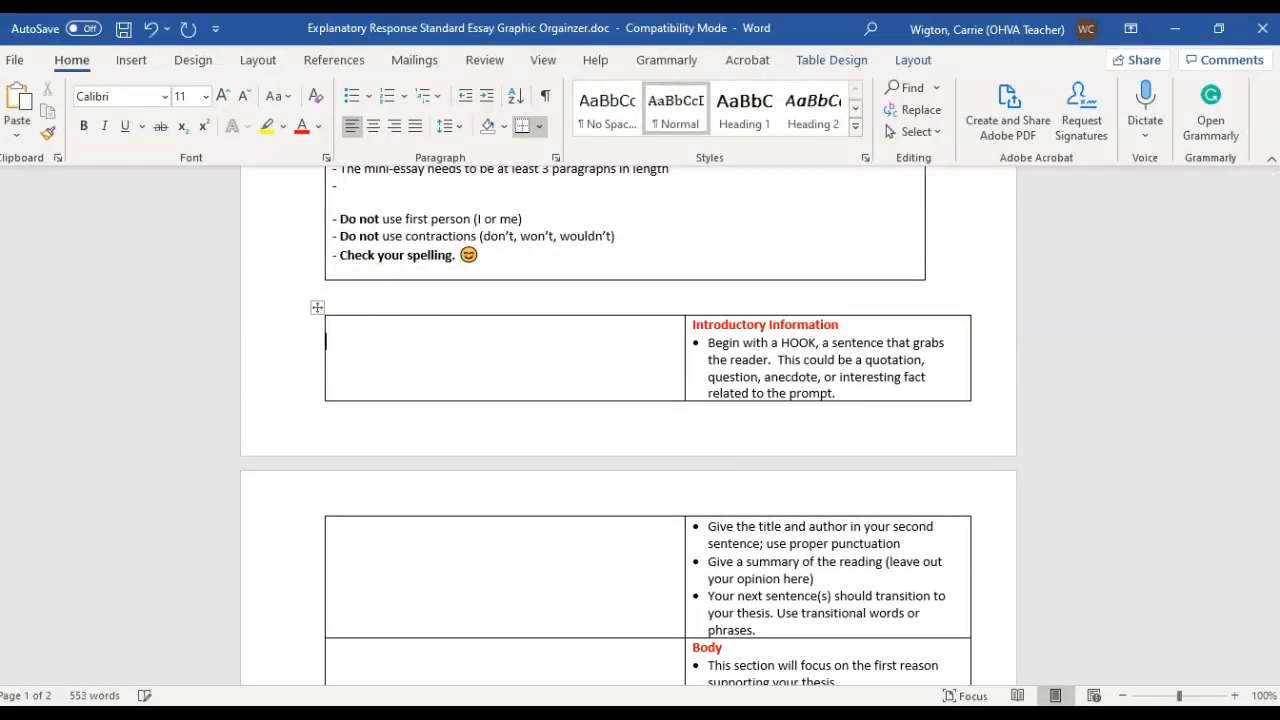
Type 'Hook sentence; text;' and paste the thesis about building healthy relationships
type("Hook sentn")
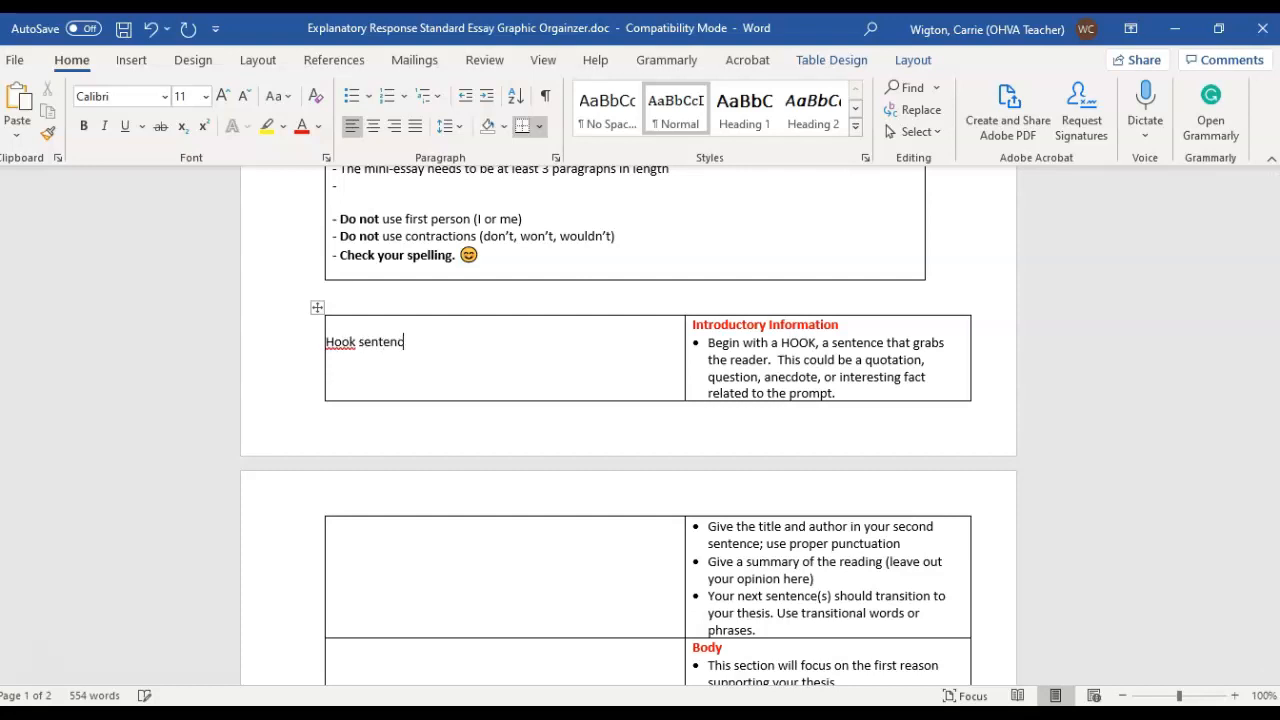
type("e;")
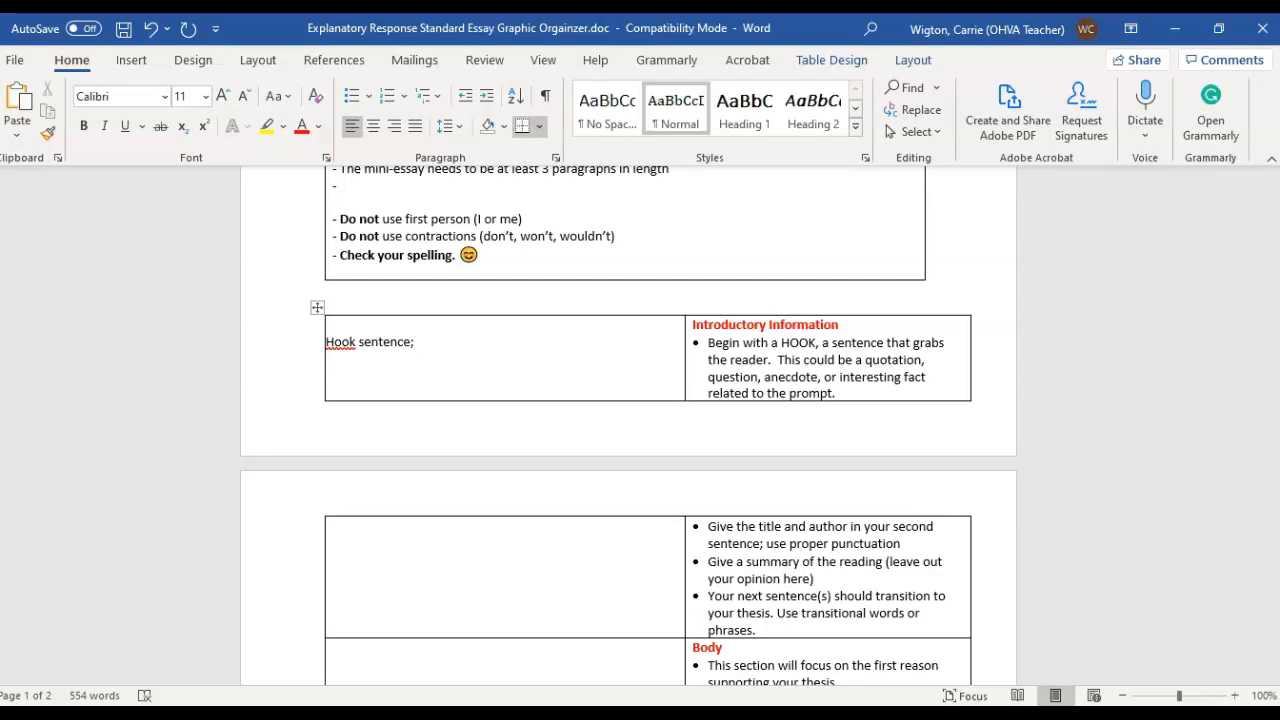
type("text and author")
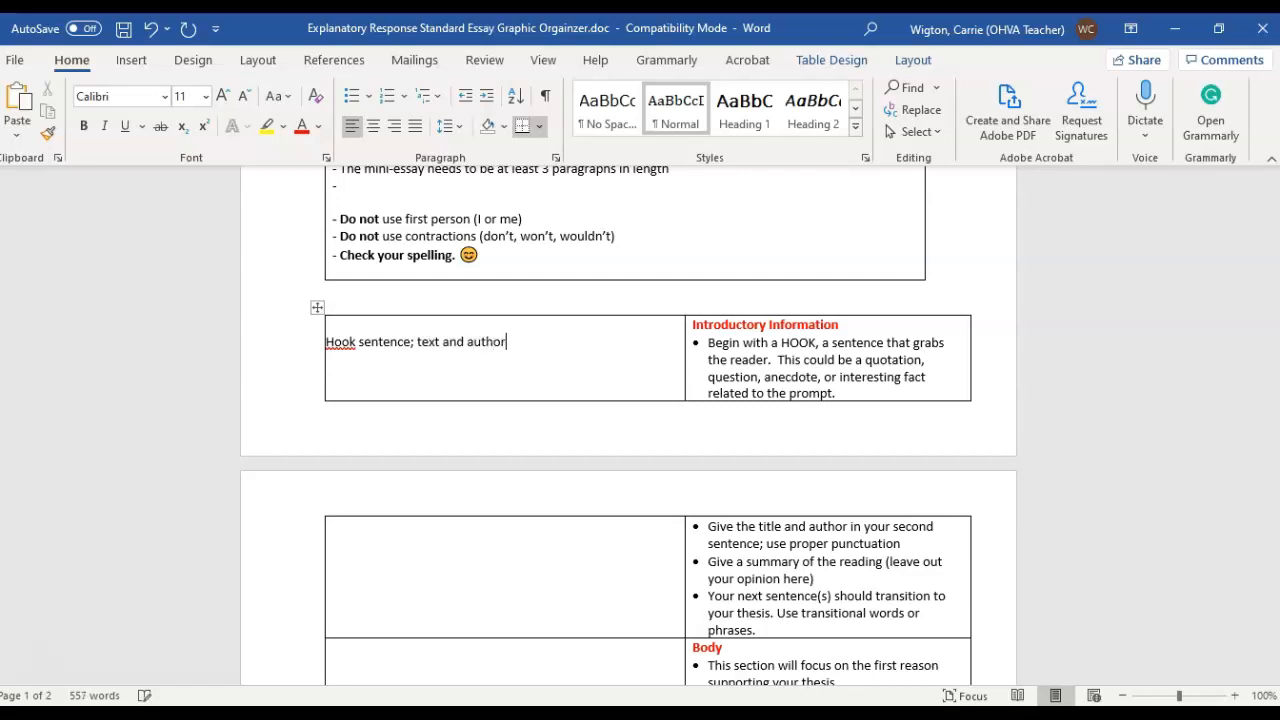
type(";")
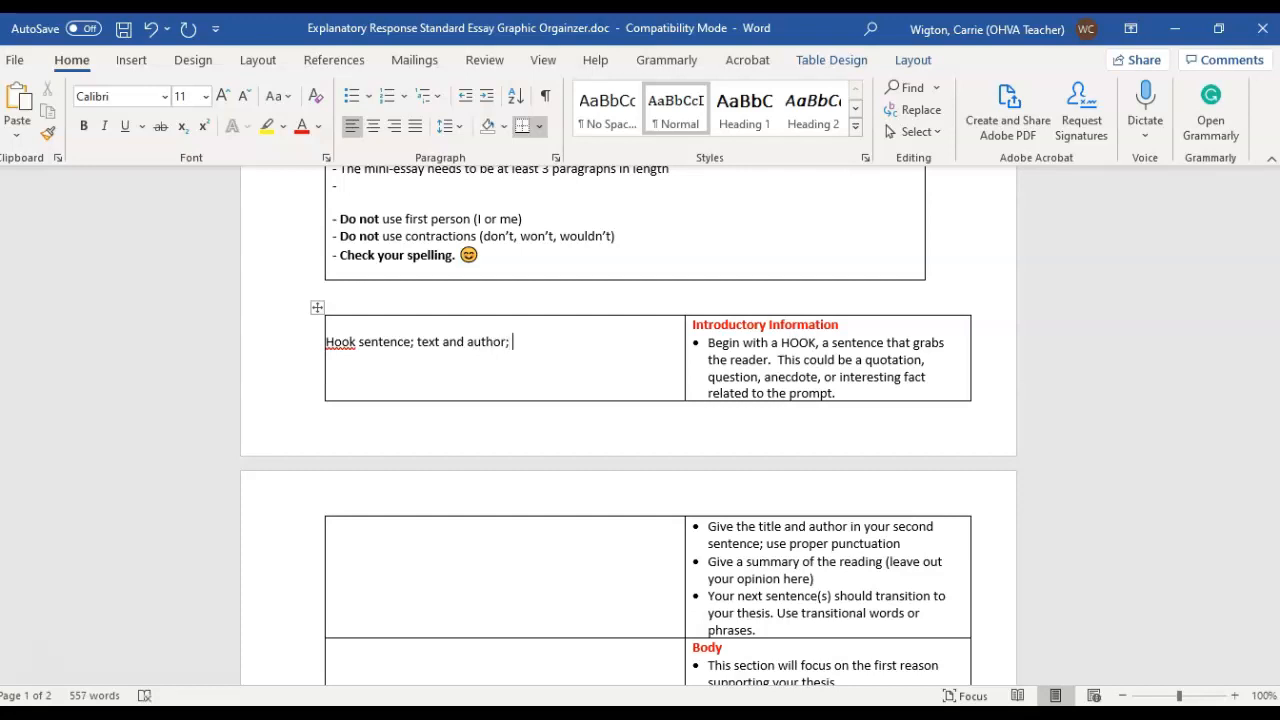
type("Building healthy relationships requires certain attributes such as contentment, loyalty, and trust.")
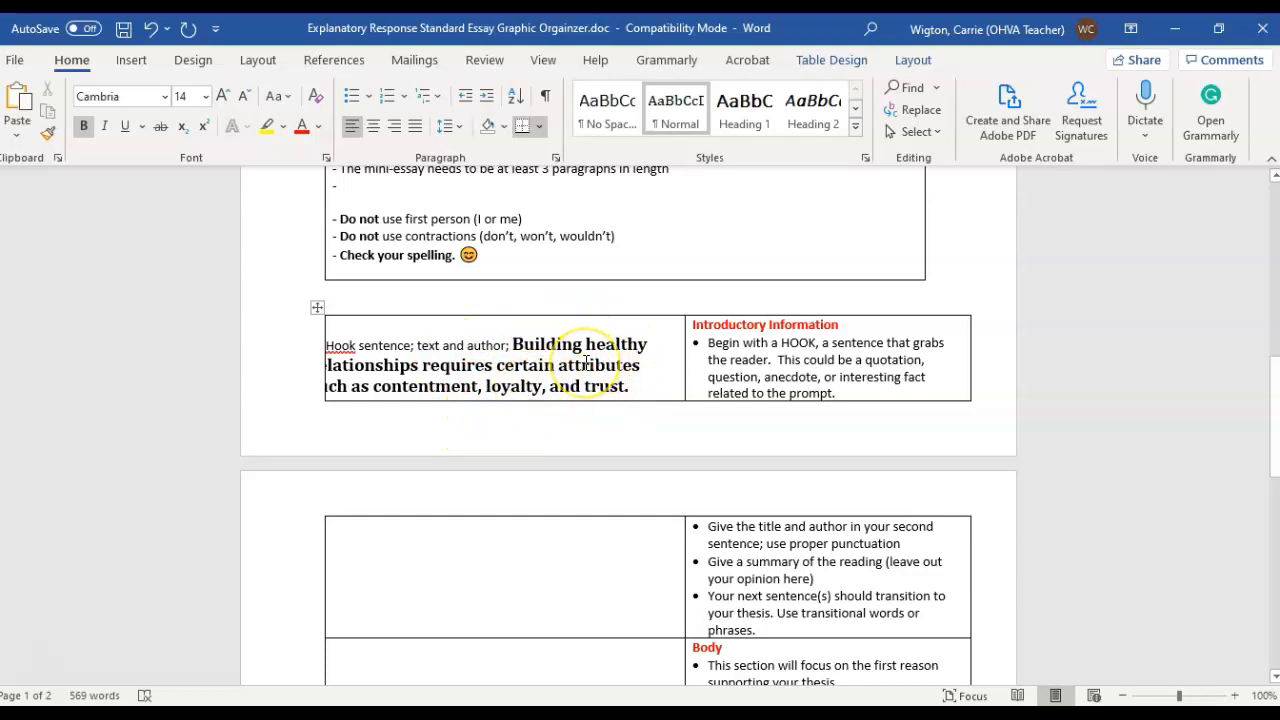
scroll("down", 3)
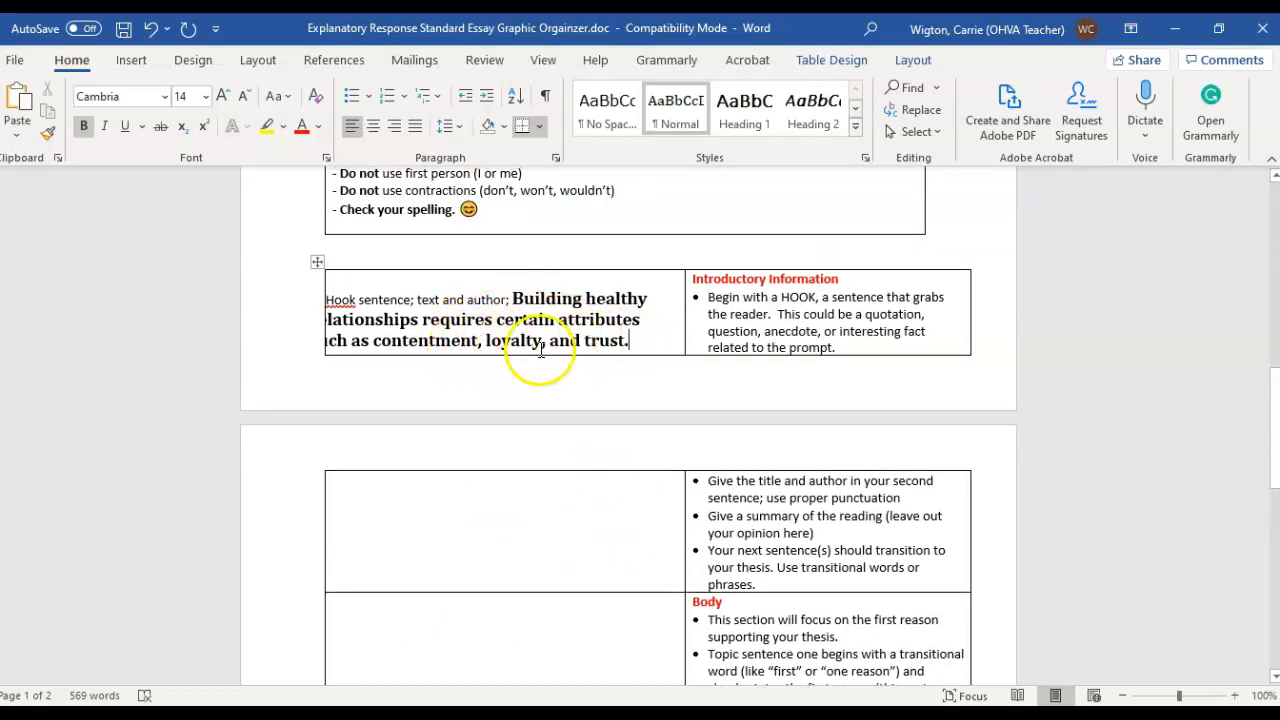
scroll("down", 3)
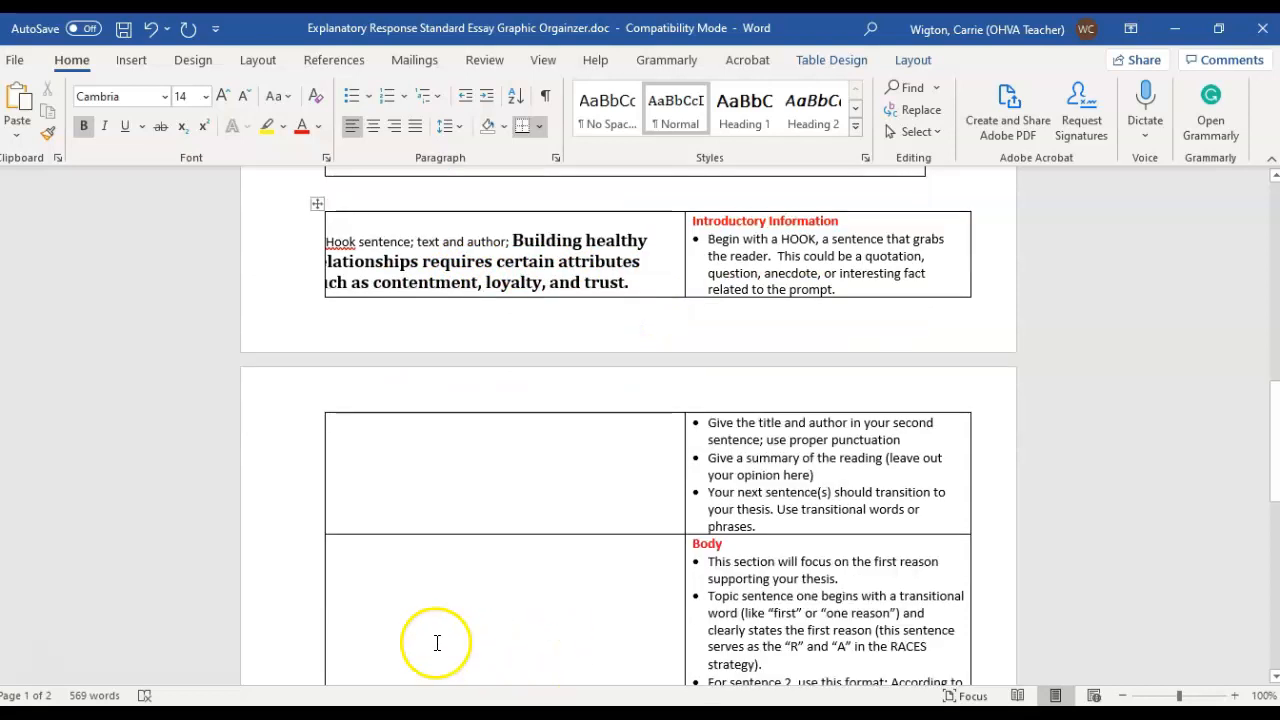
scroll("down", 3)
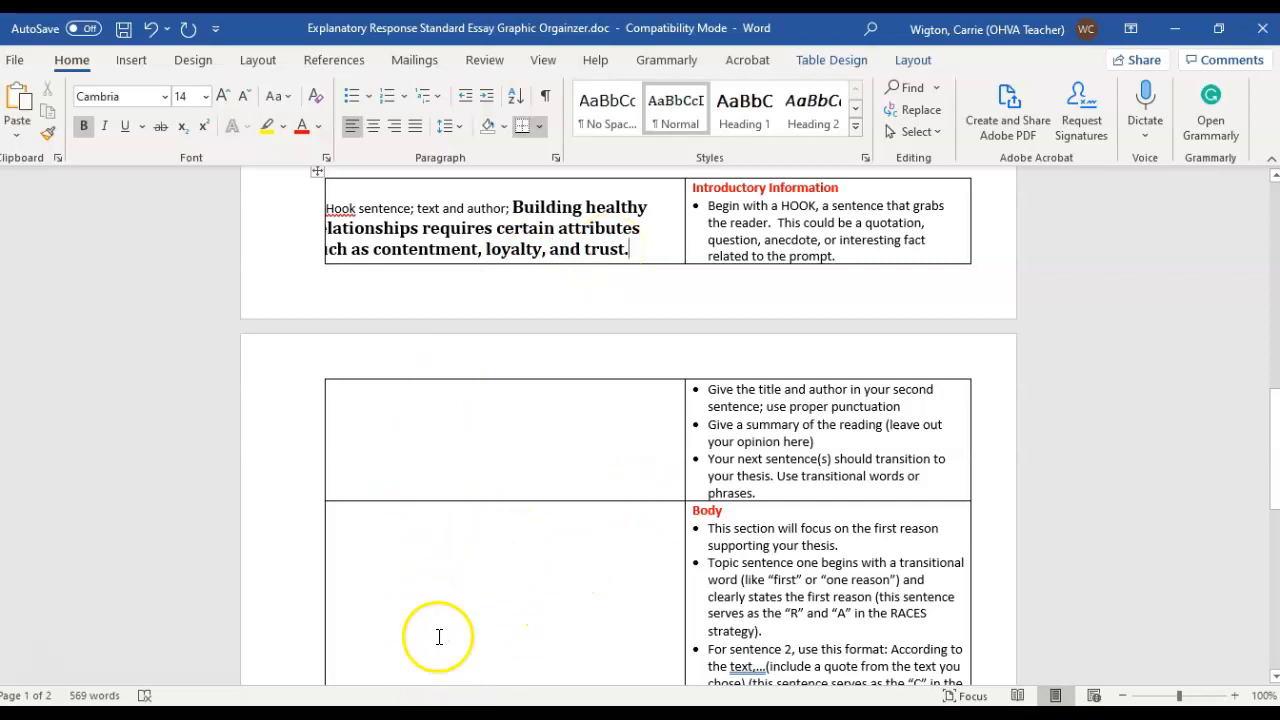
scroll("down", 3)
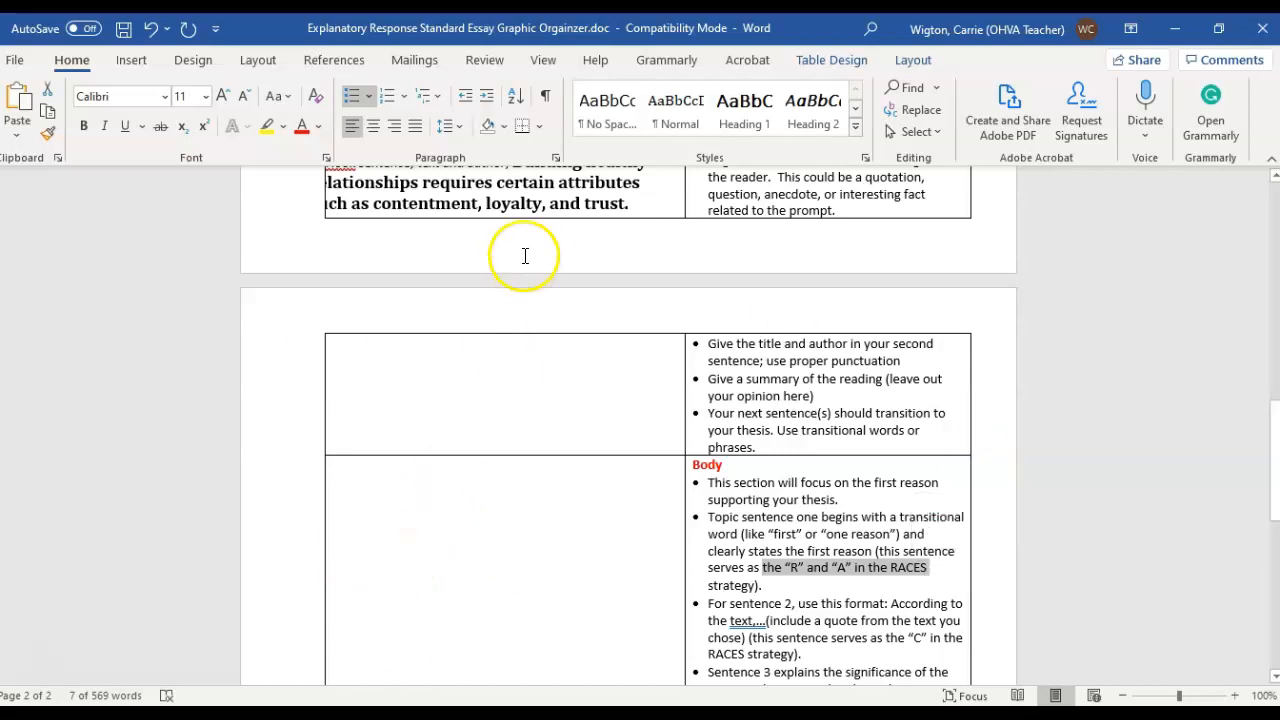
mouse_move(383, 208)
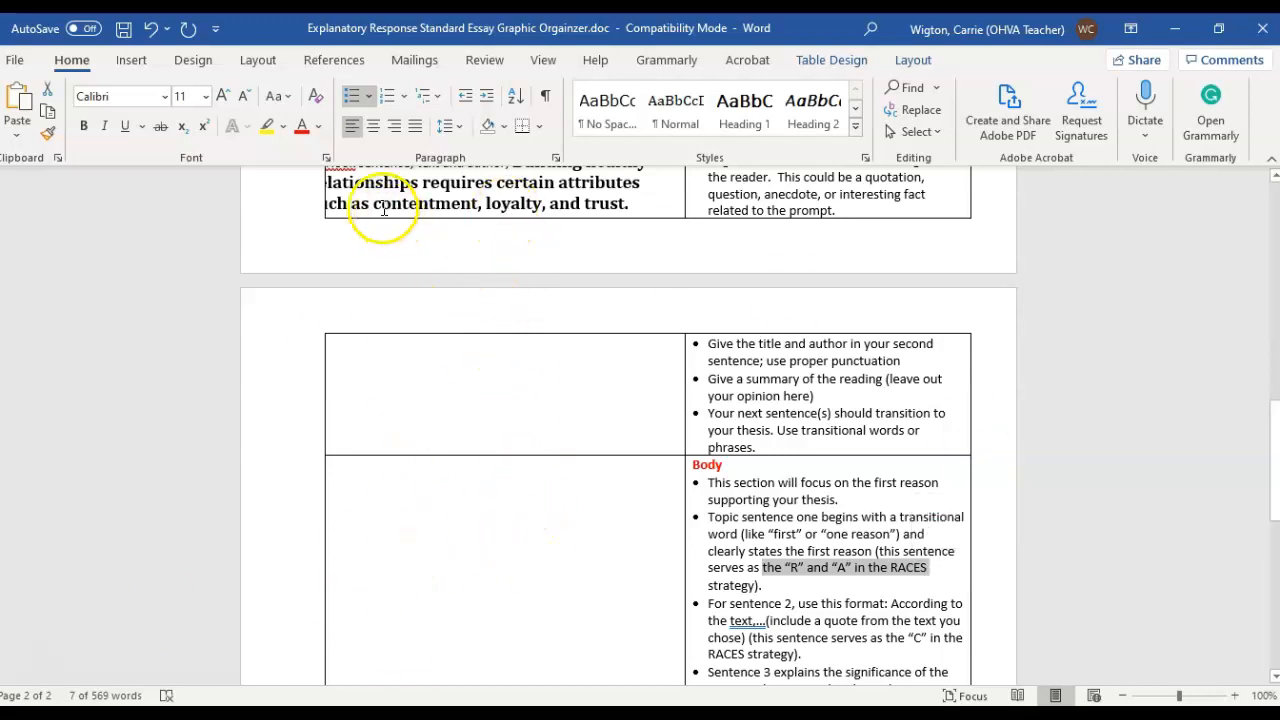
double_click(425, 203)
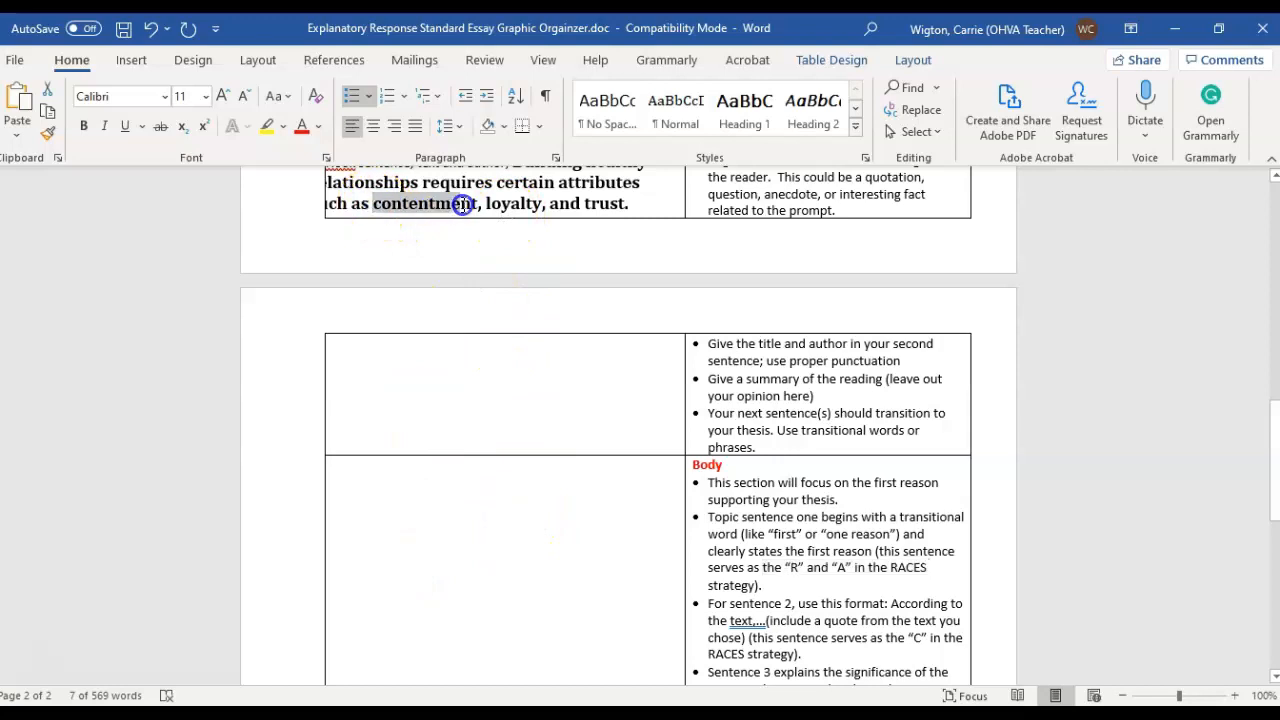
left_click_drag(374, 203, 590, 203)
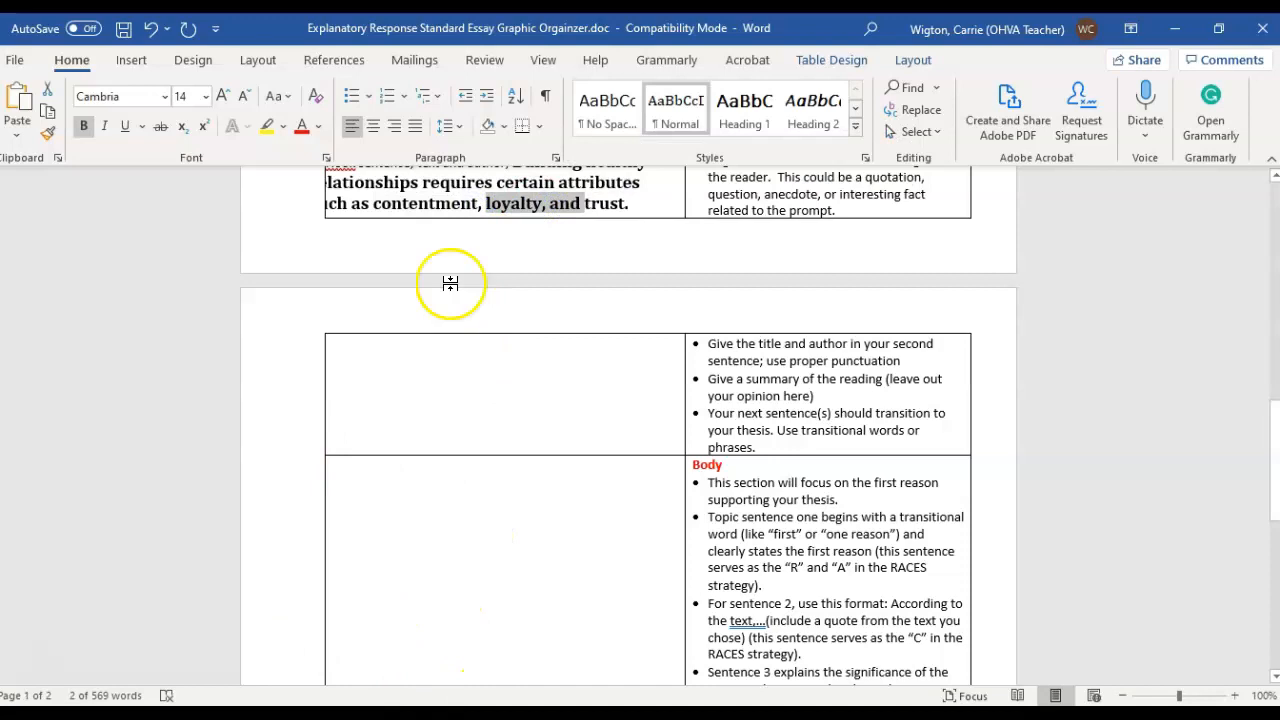
mouse_move(570, 335)
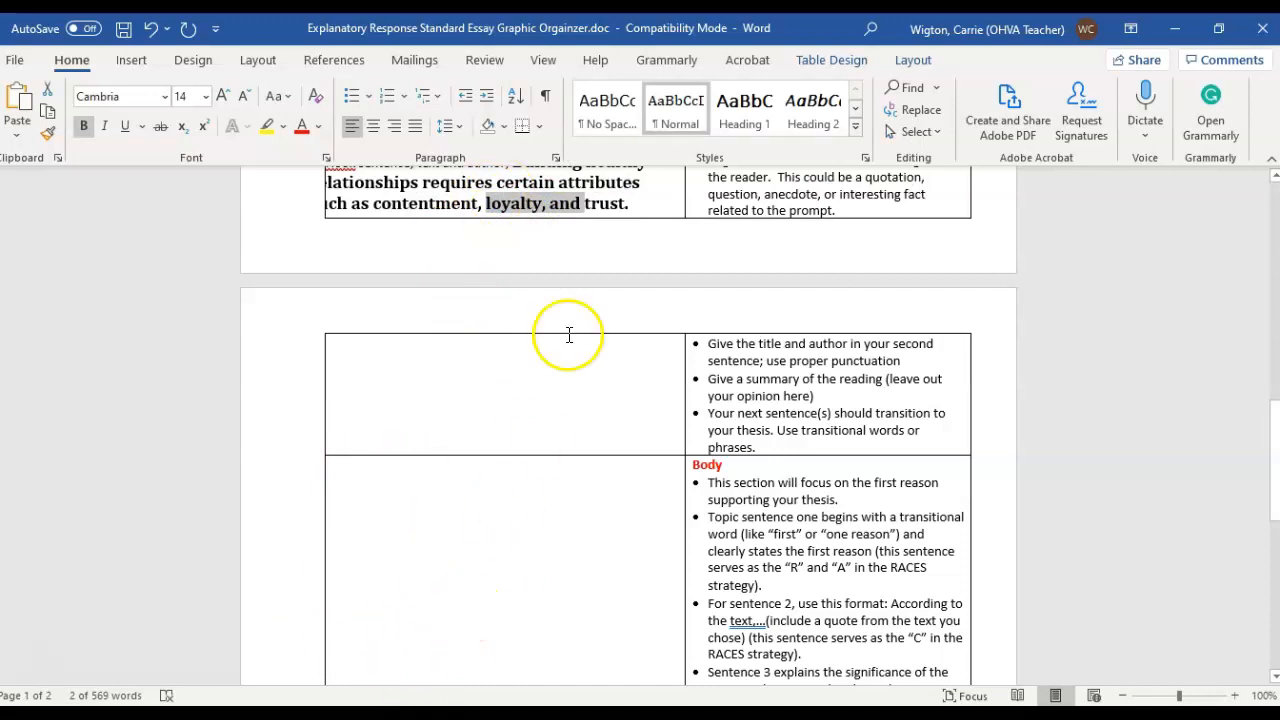
mouse_move(474, 629)
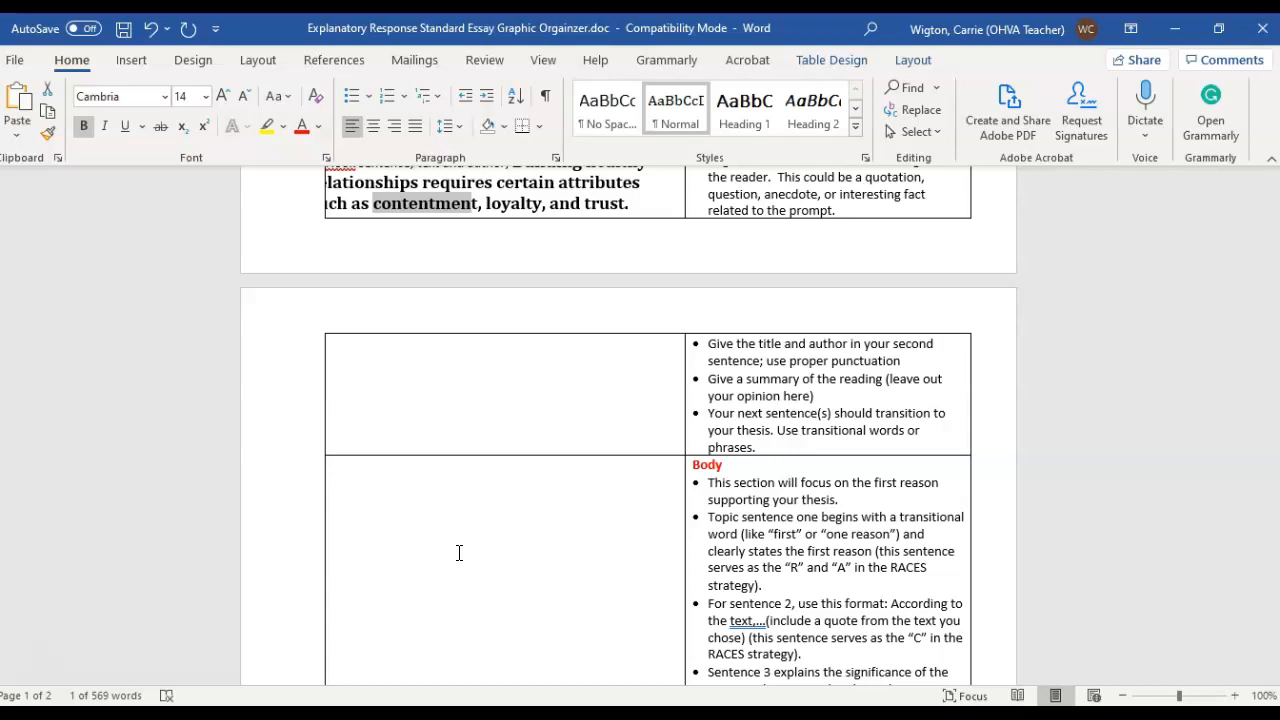
scroll("down", 3)
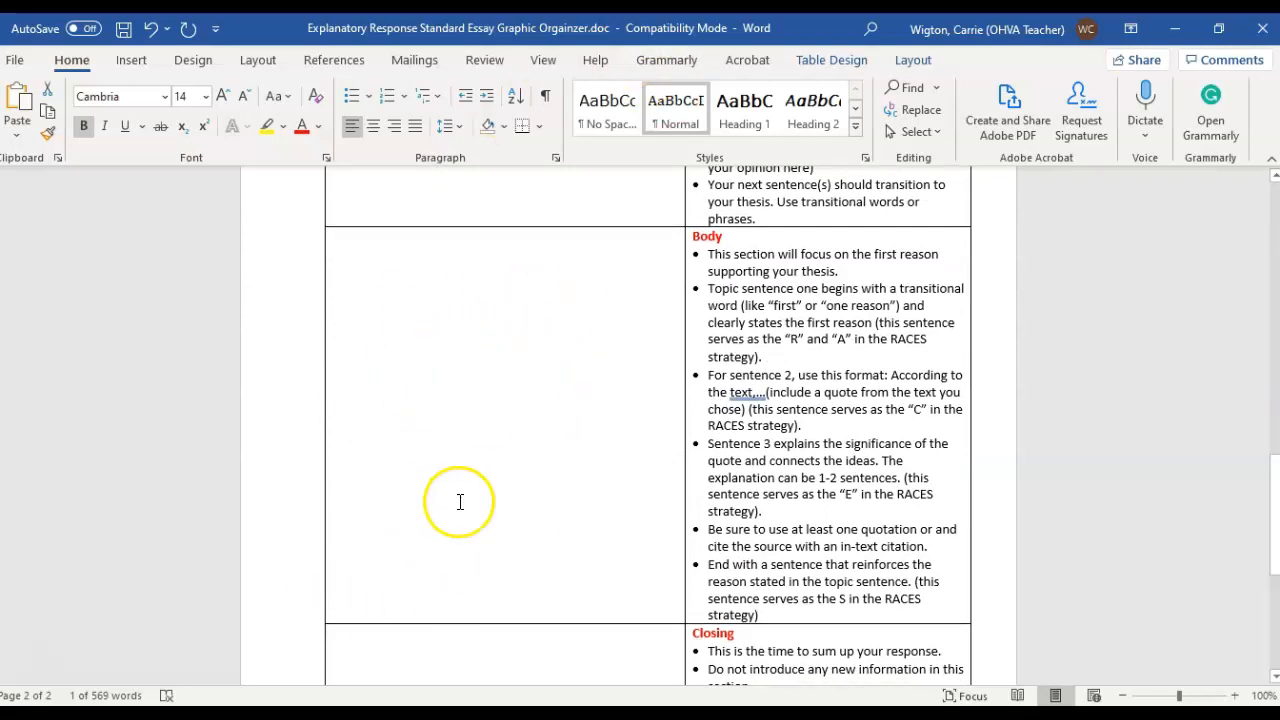
scroll("down", 3)
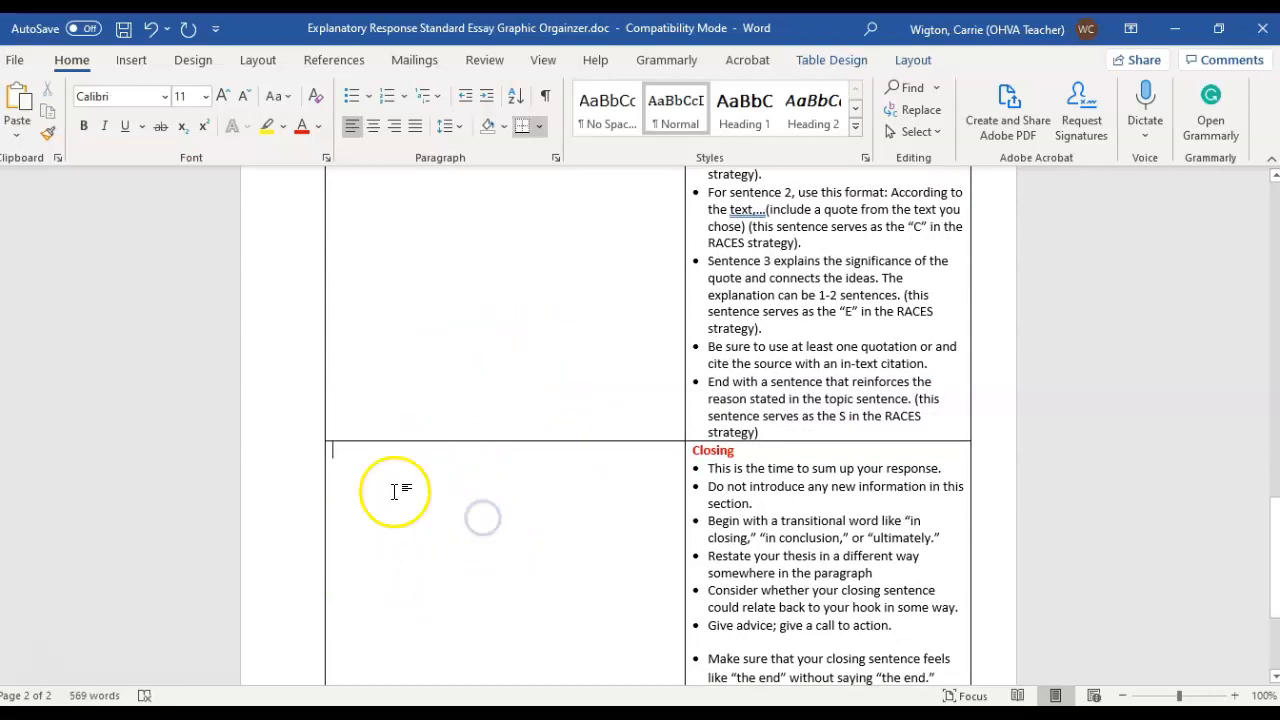
Place the cursor in the empty Closing cell and scroll through the organizer document
left_click(393, 491)
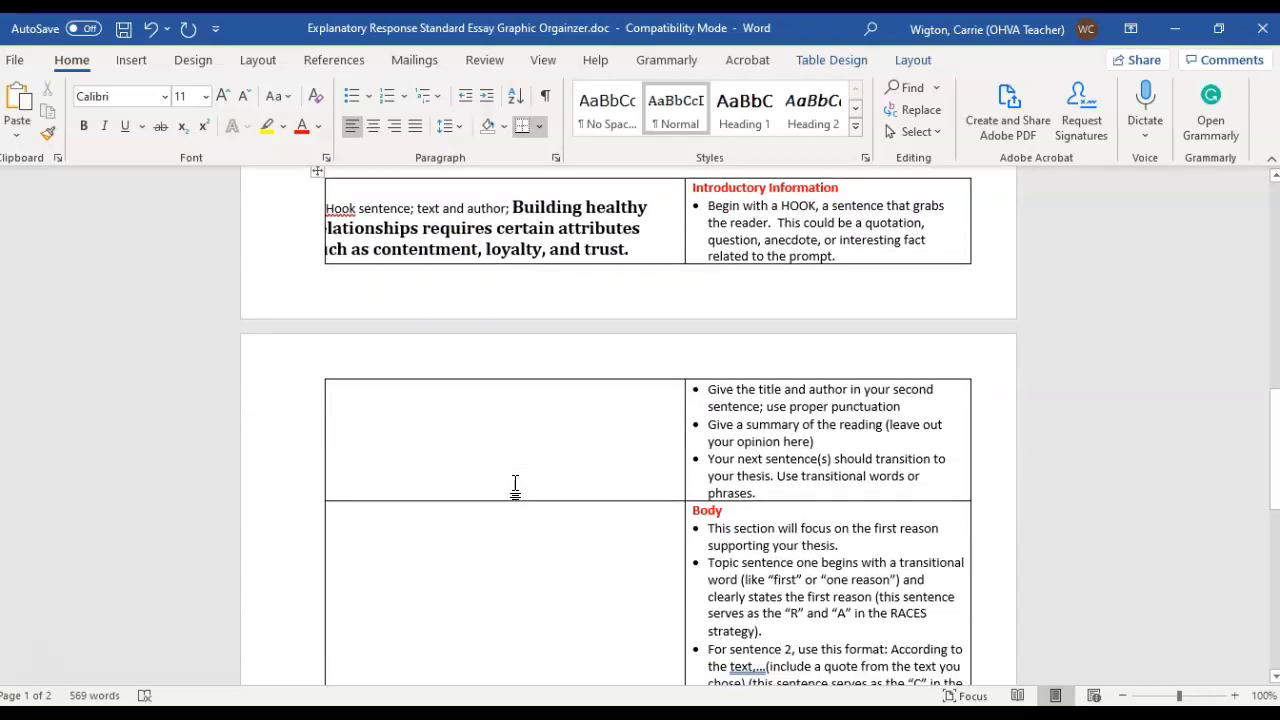
scroll("down", 3)
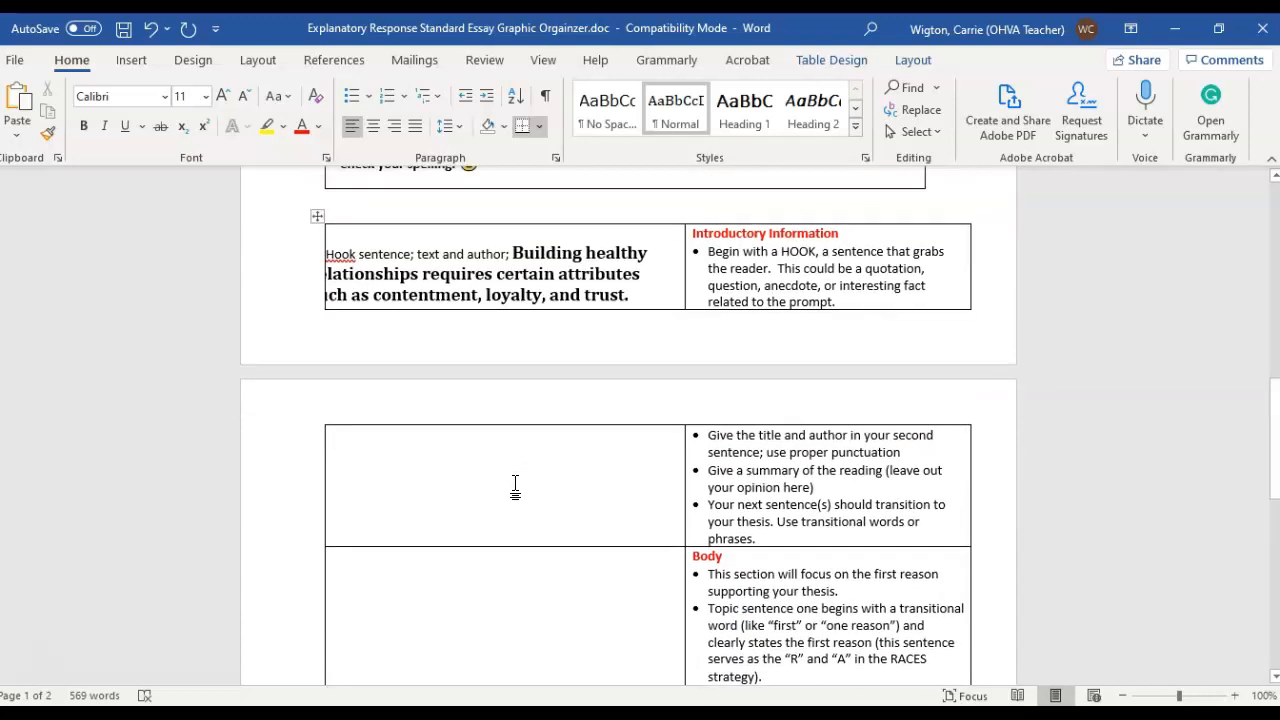
scroll("down", 3)
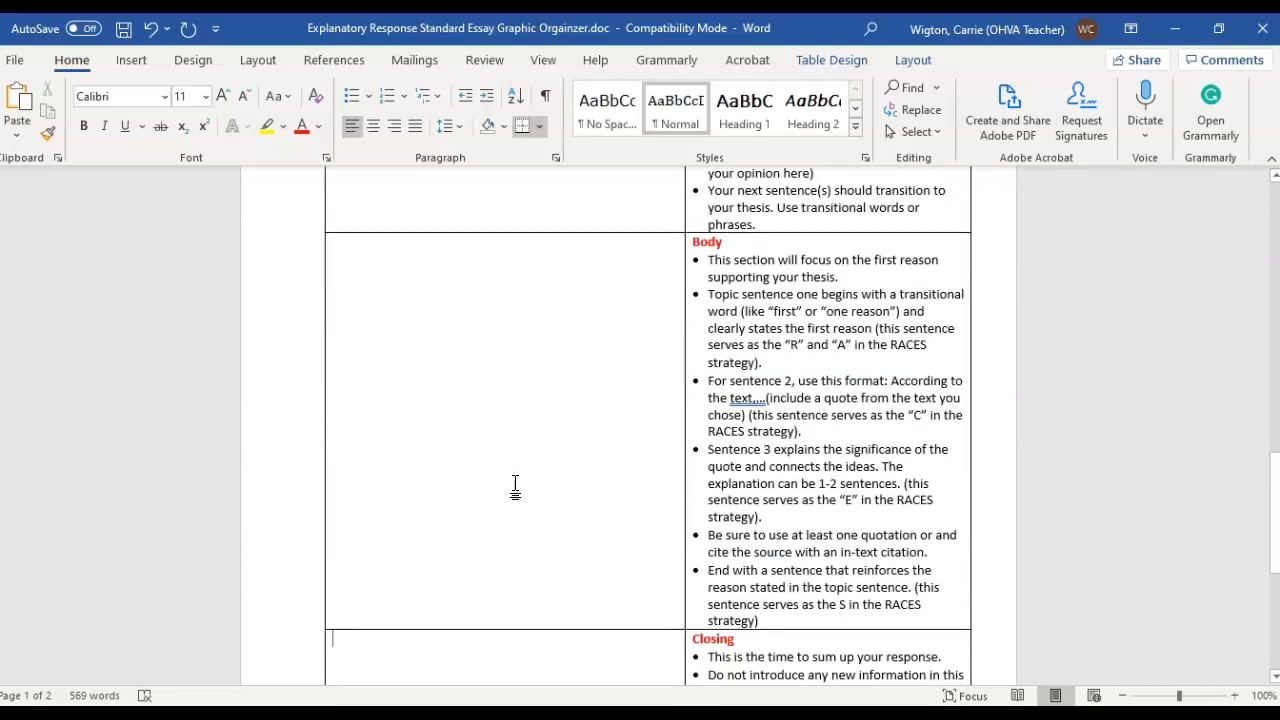
scroll("down", 3)
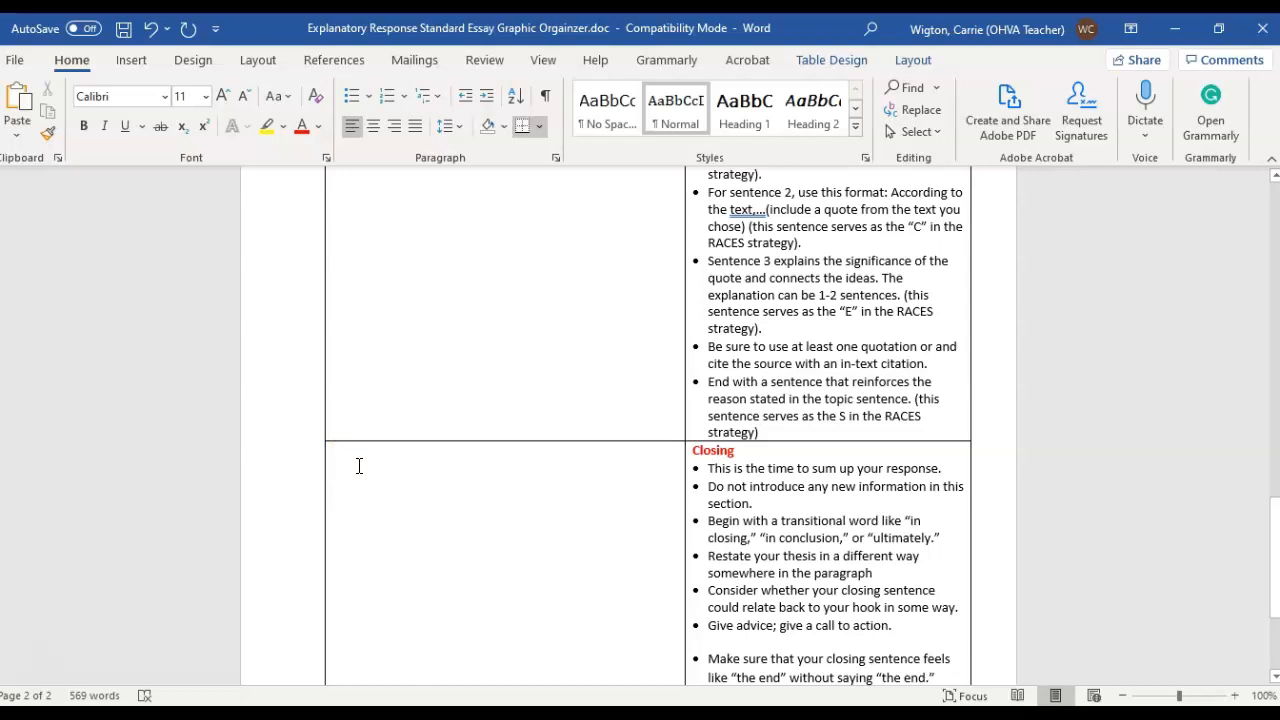
scroll("down", 3)
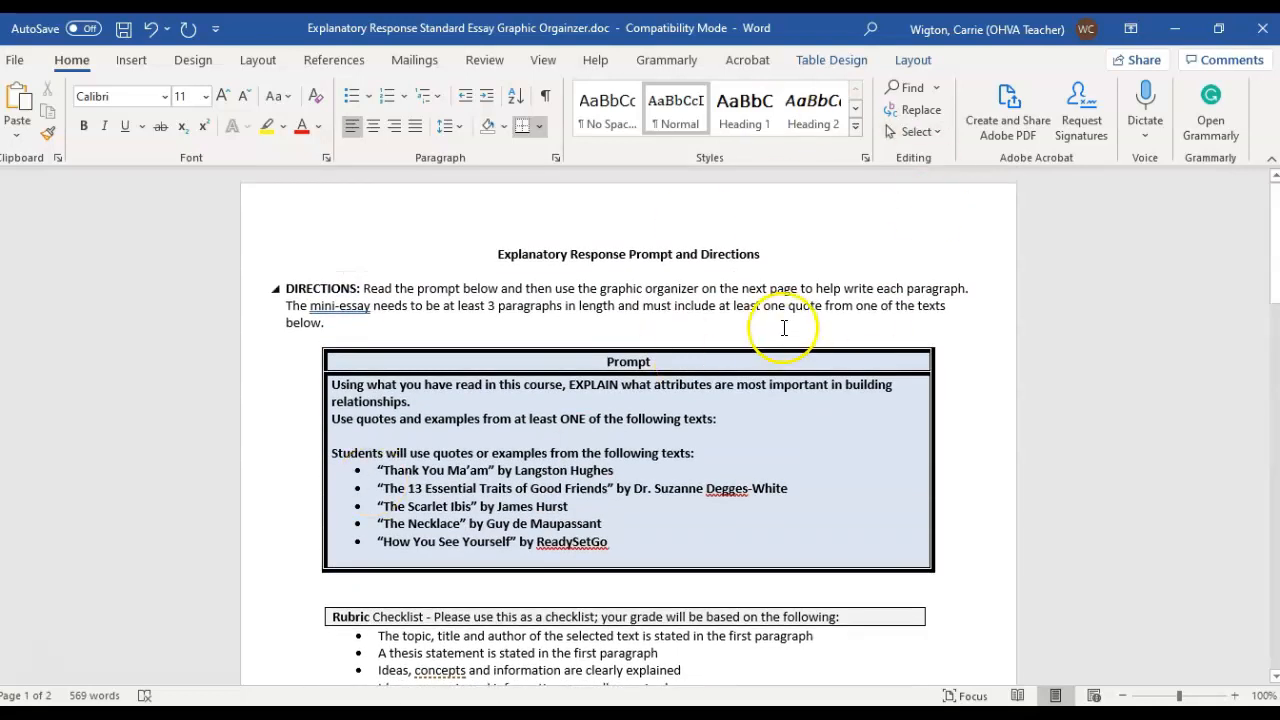
mouse_move(988, 191)
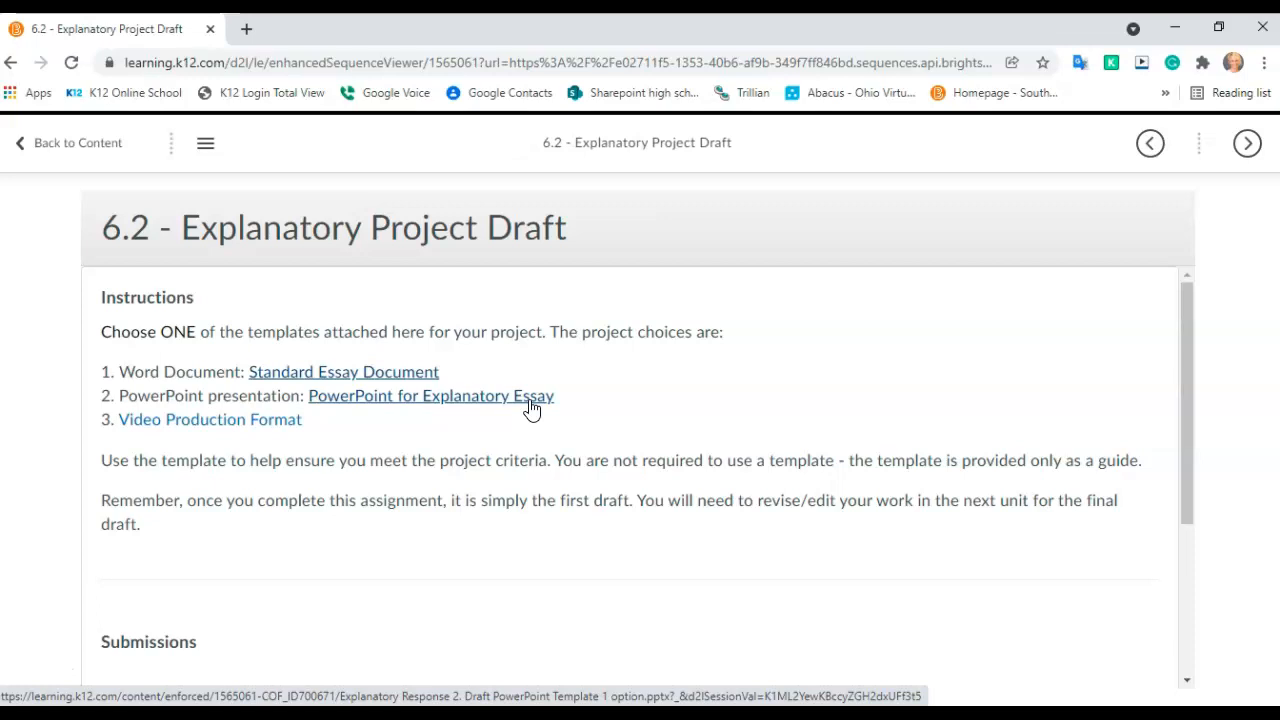
mouse_move(203, 429)
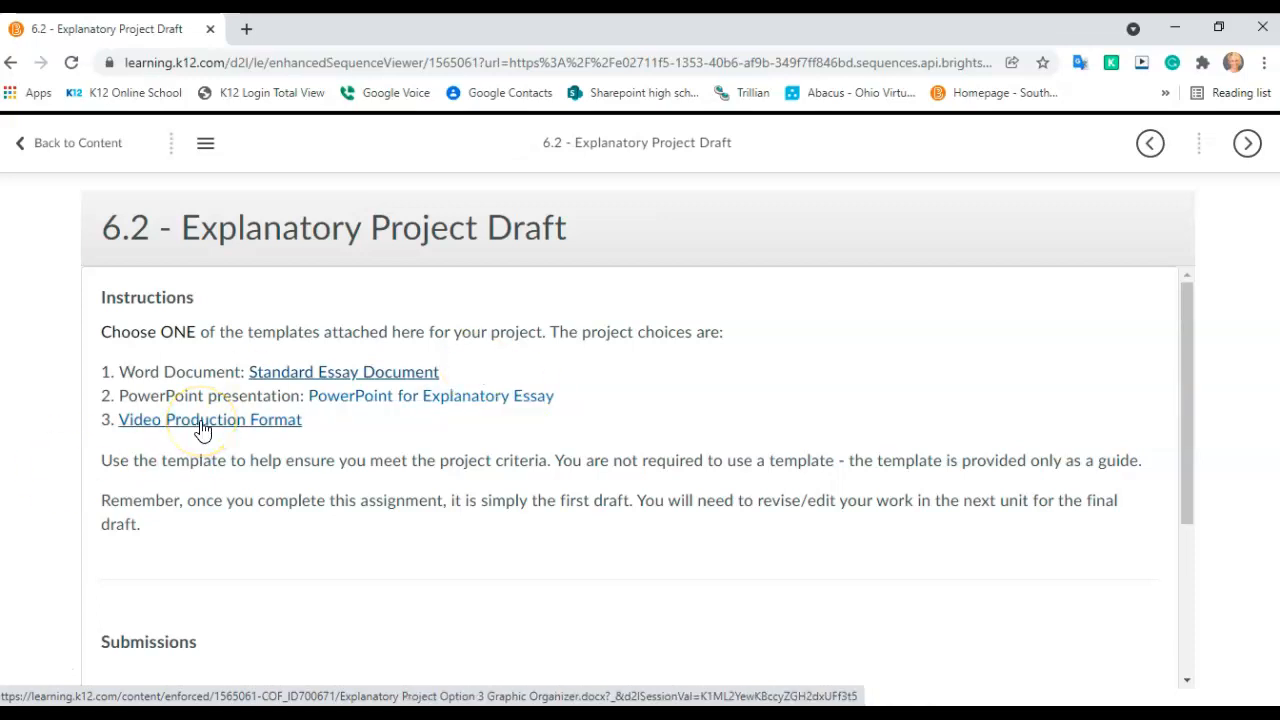